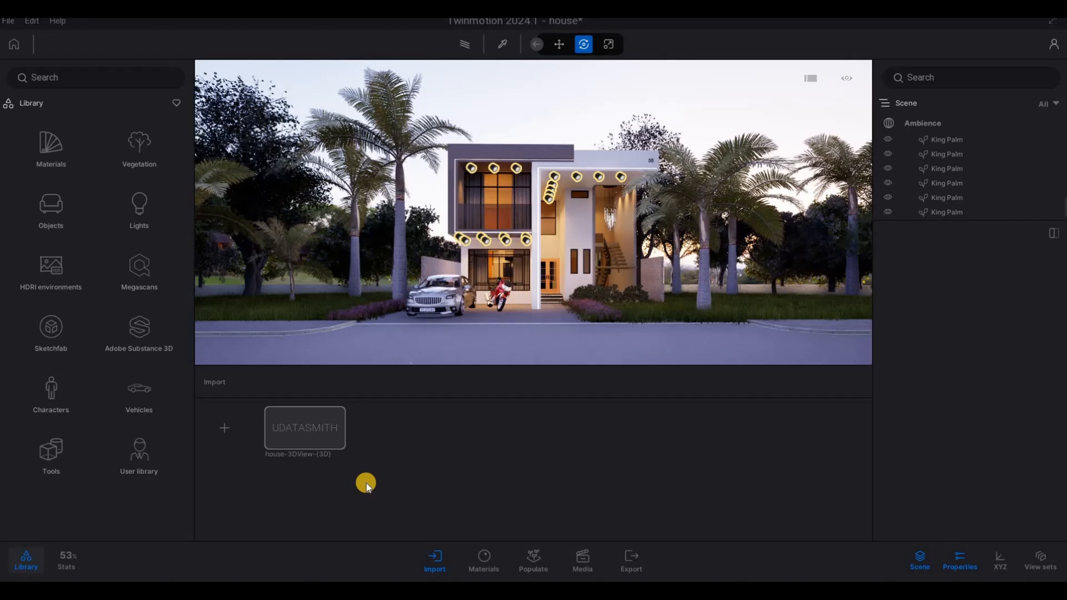
mouse_move(432, 333)
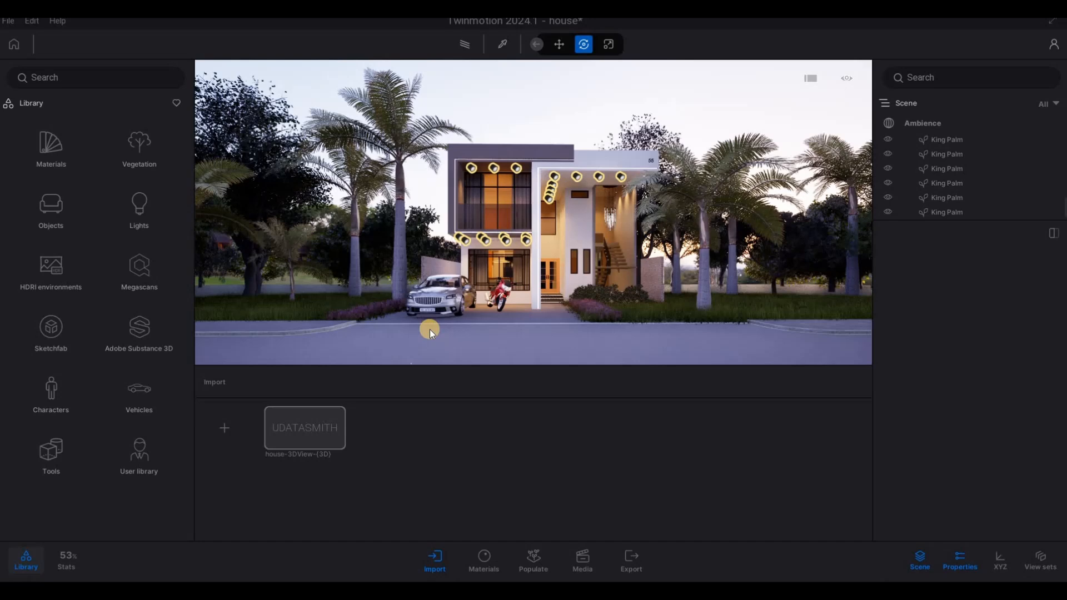
mouse_move(550, 211)
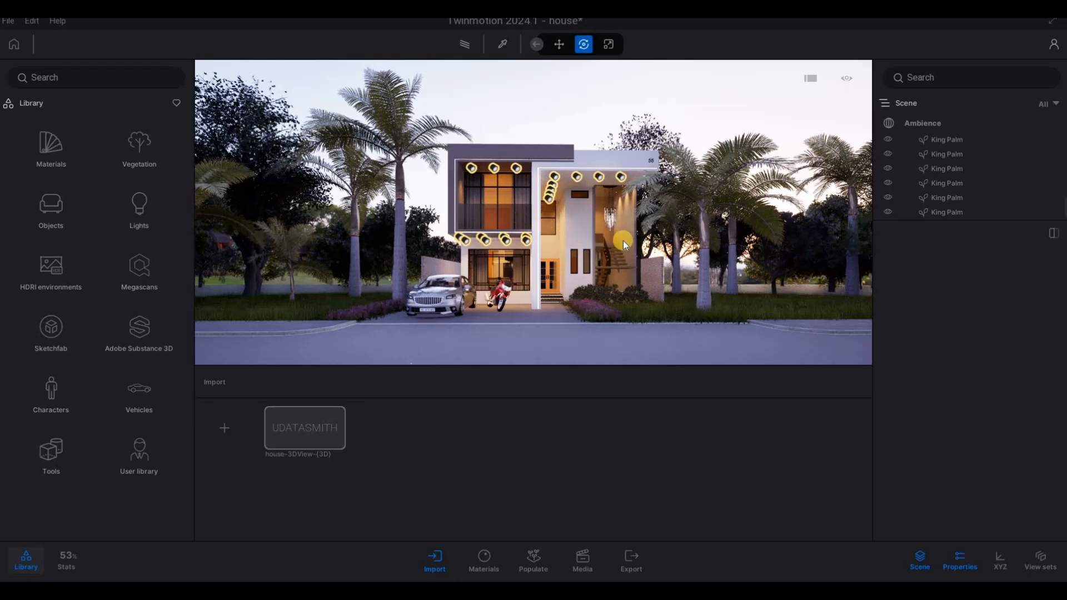
mouse_move(598, 245)
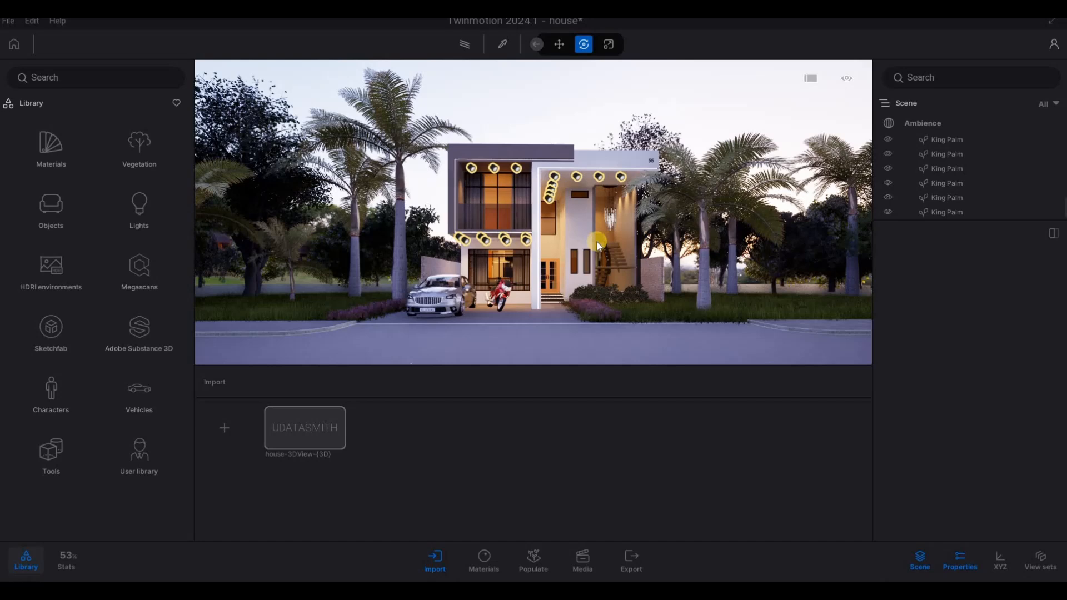
mouse_move(534, 493)
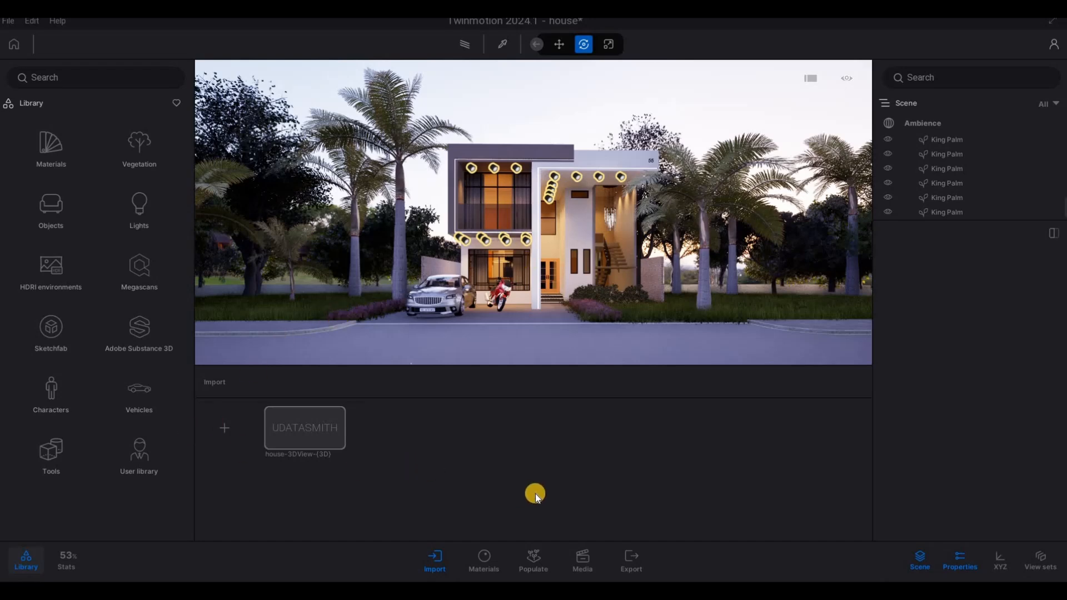
mouse_move(539, 503)
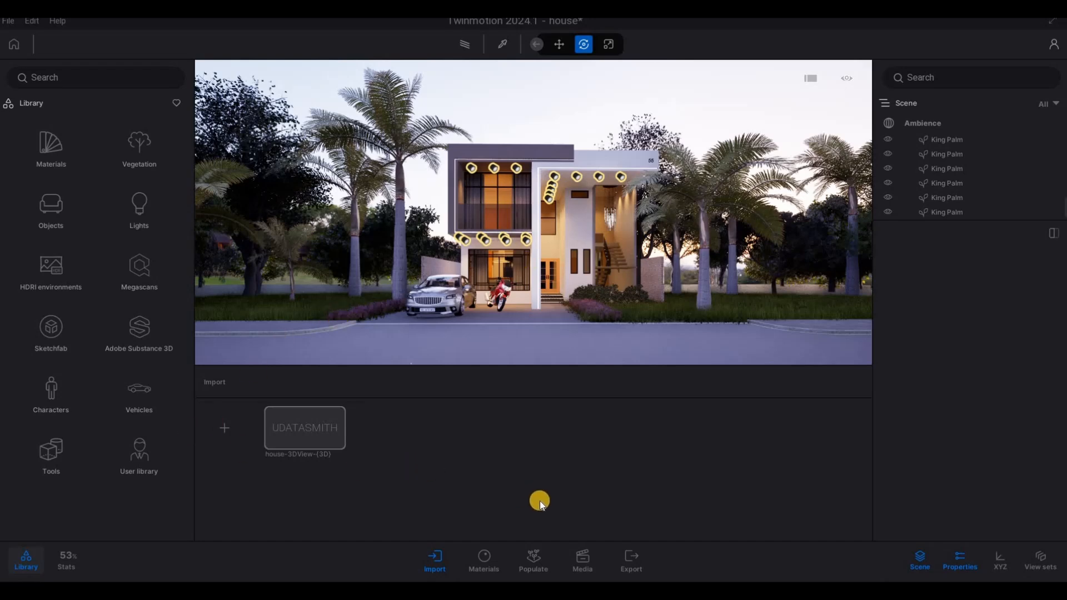
mouse_move(551, 496)
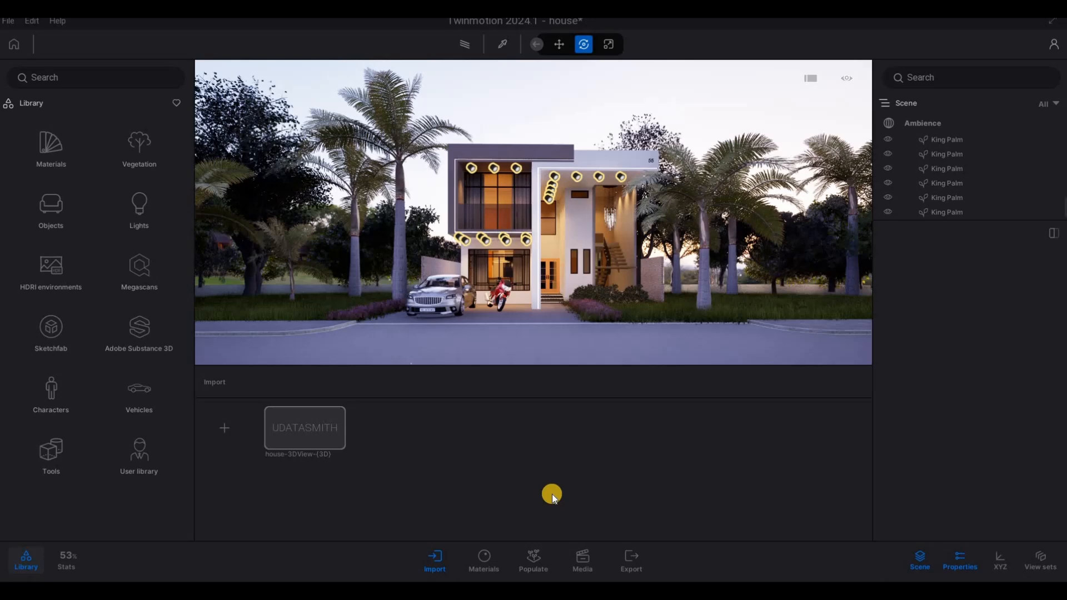
mouse_move(222, 456)
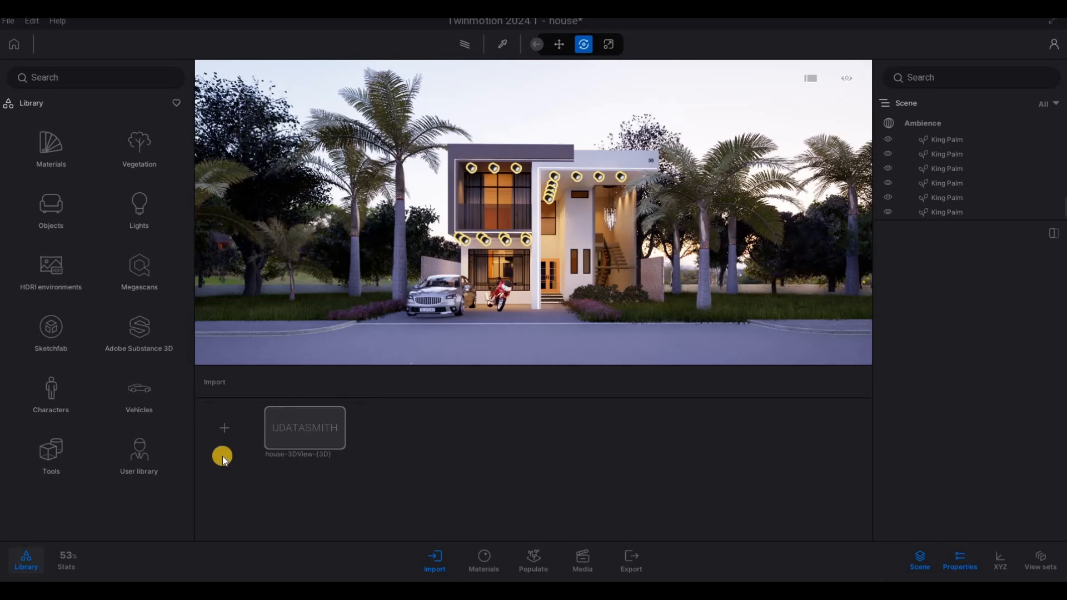
mouse_move(494, 531)
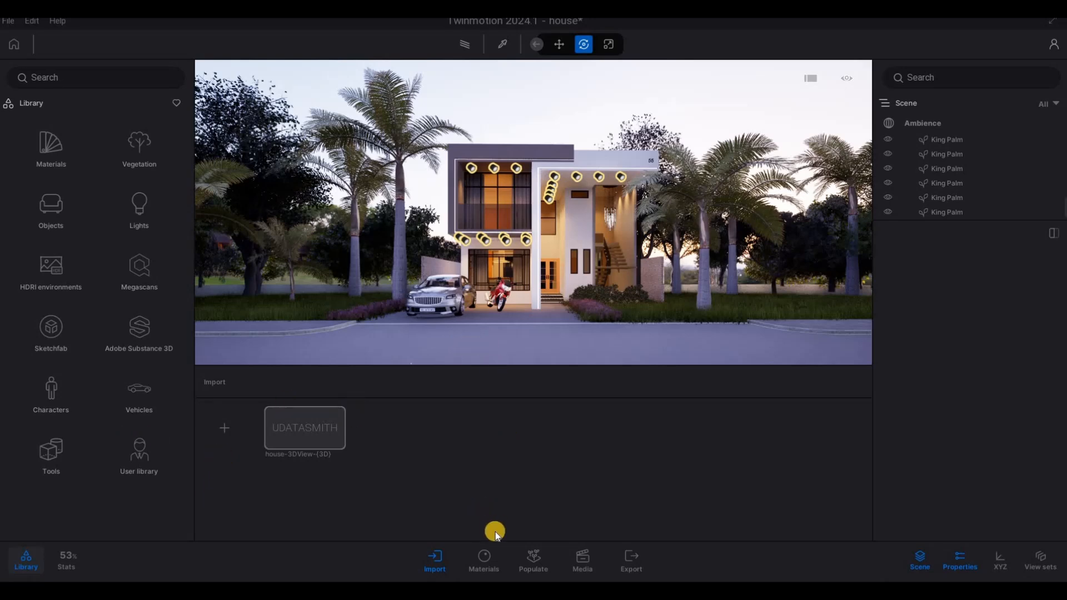
mouse_move(401, 323)
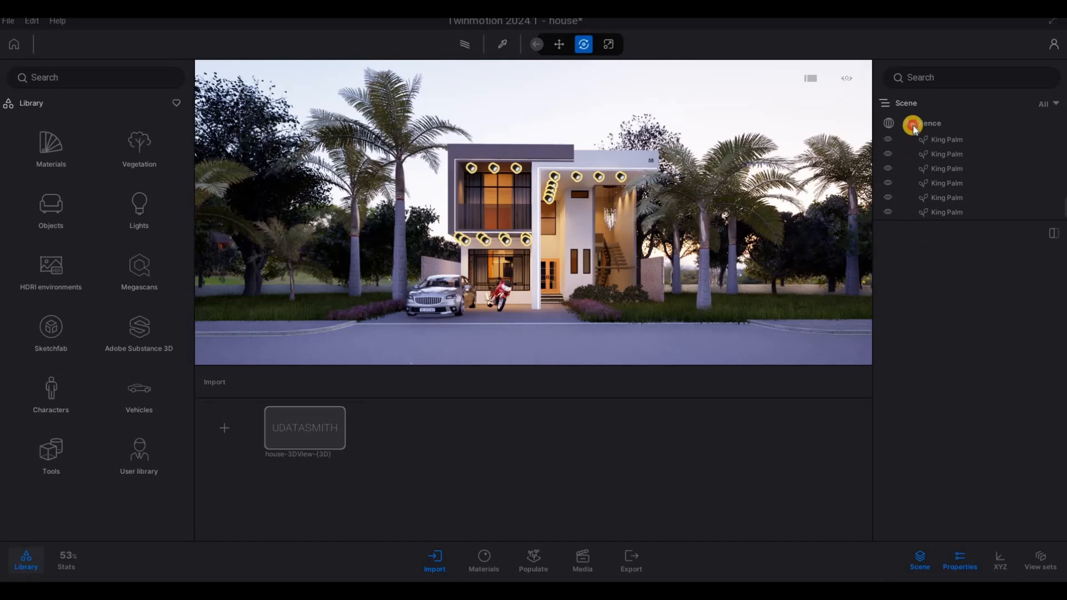
In Ambience's Env settings, drag the Weather slider toward rain for a wet, reflective ground.
click(923, 123)
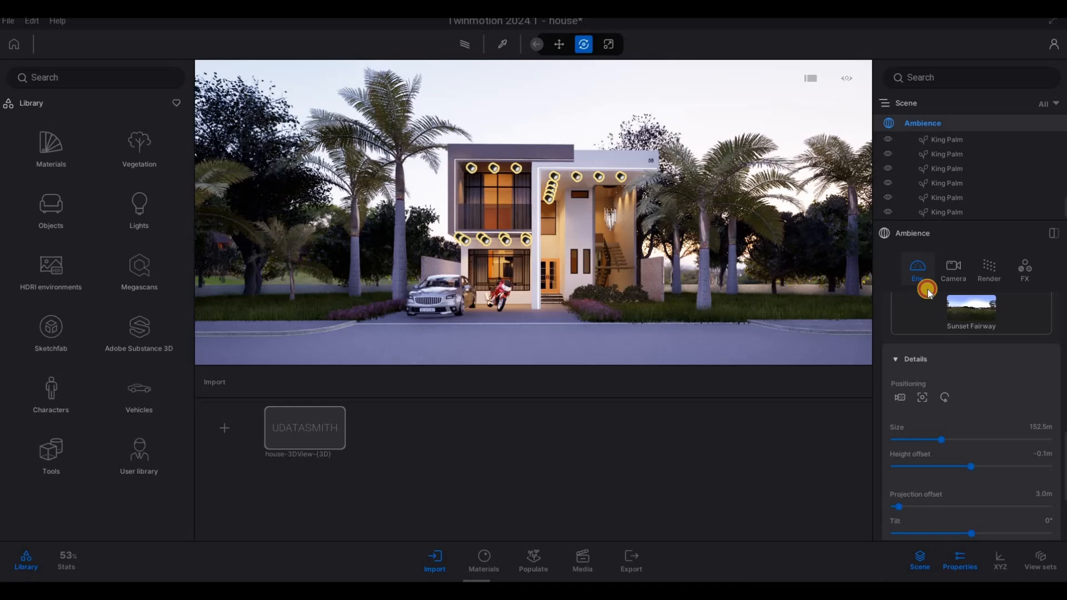
scroll(down, 3)
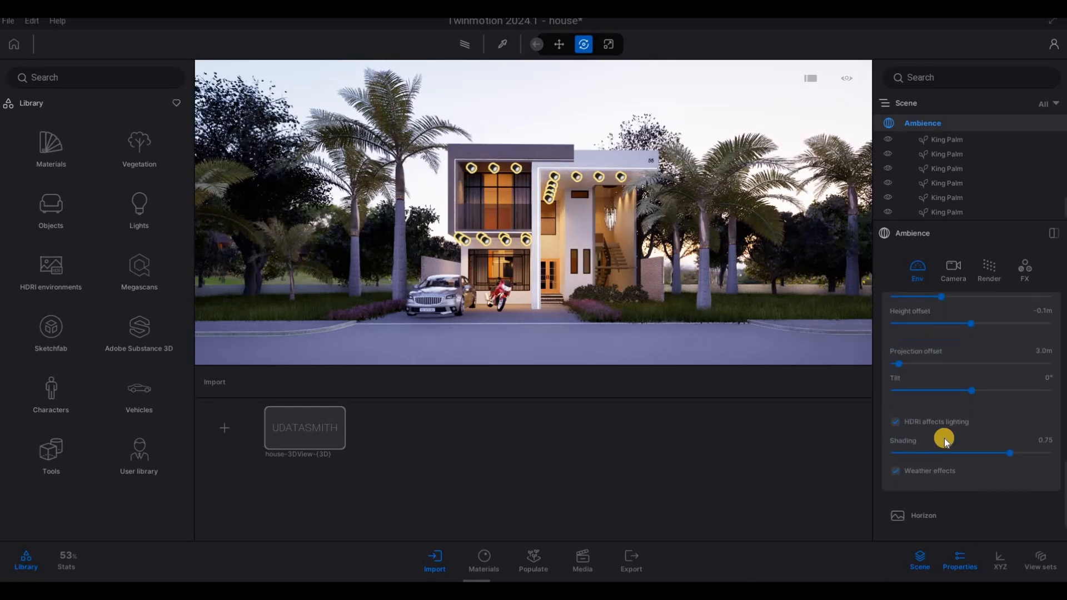
scroll(down, 3)
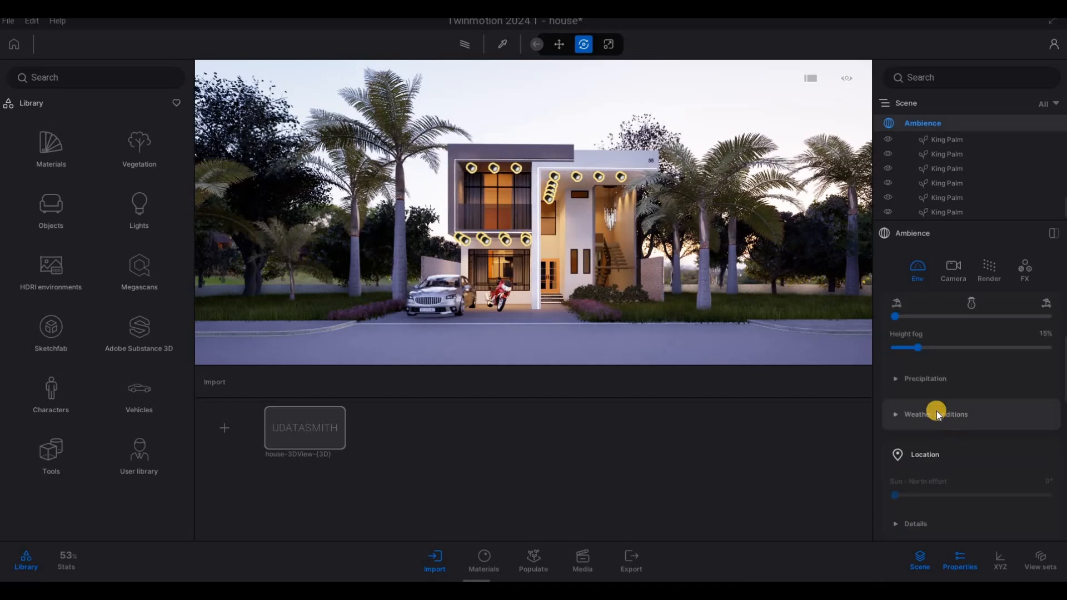
click(924, 311)
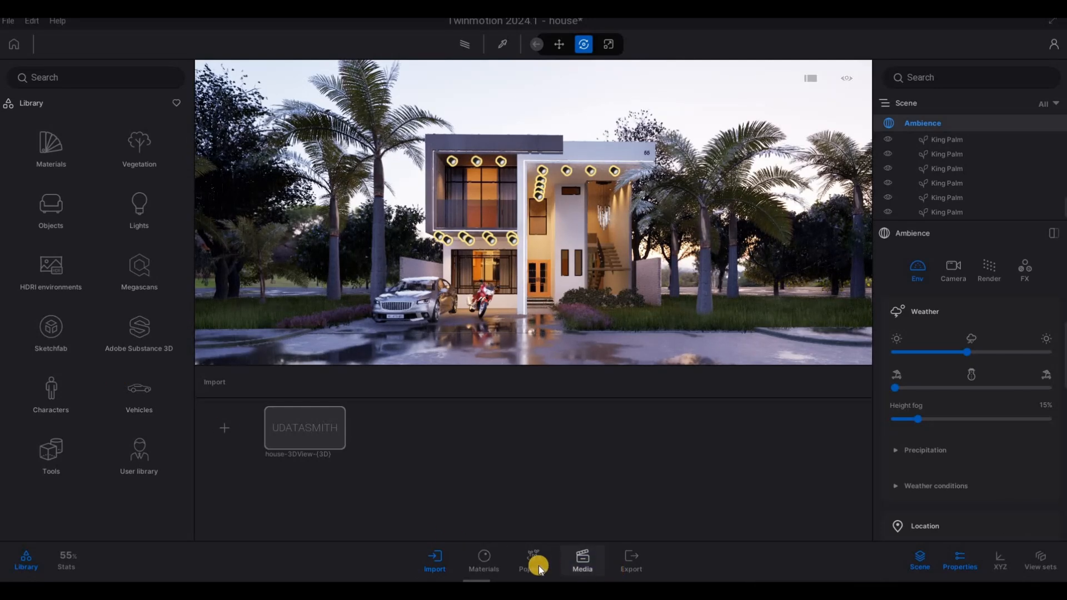
mouse_move(348, 453)
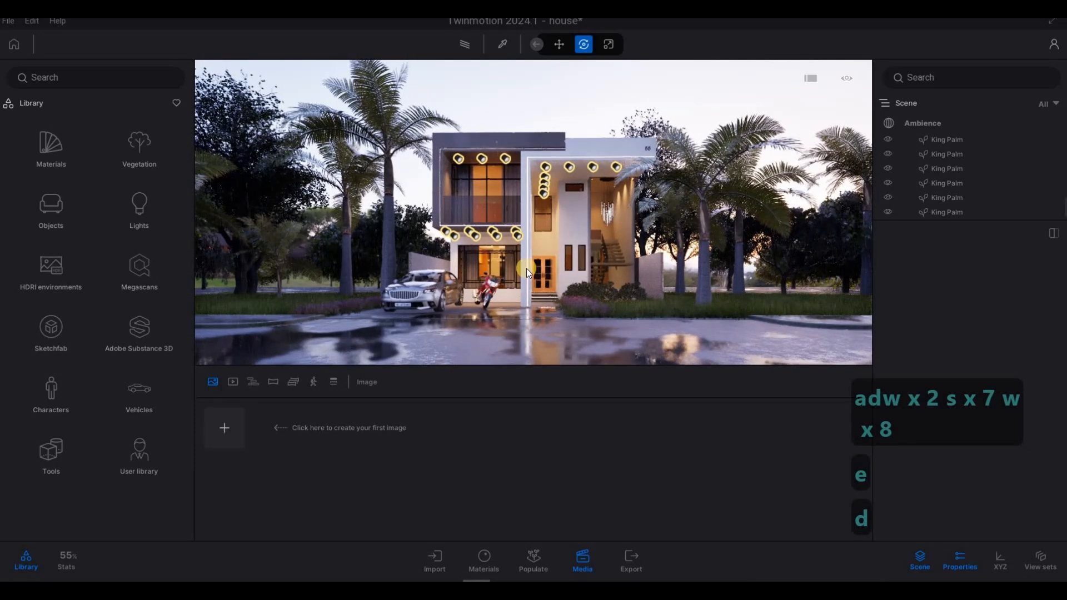
Create Image1, a still of the rainy house framed from the front.
click(223, 428)
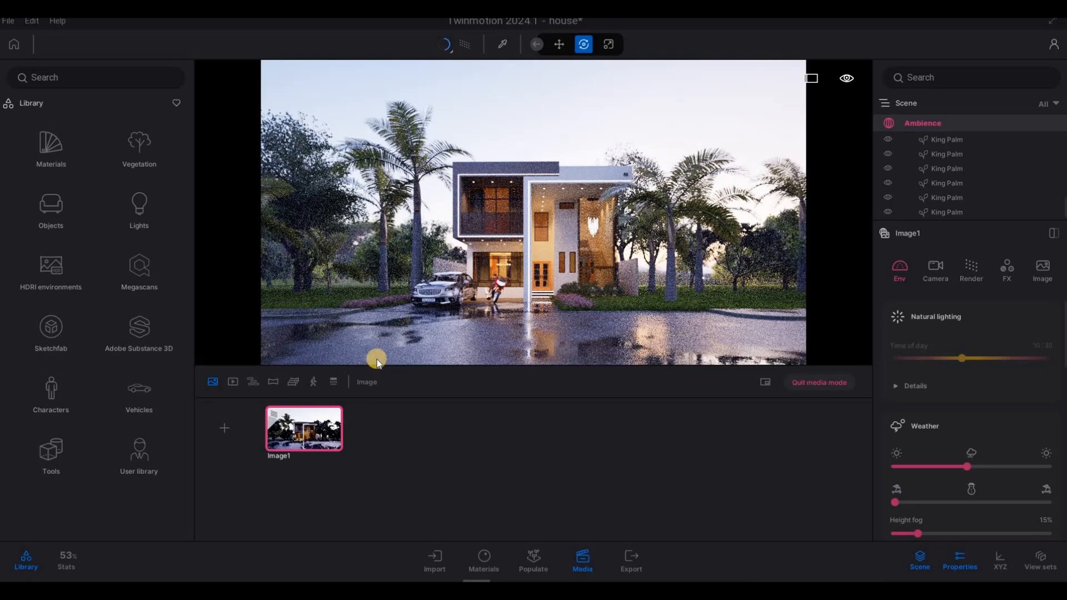
mouse_move(320, 418)
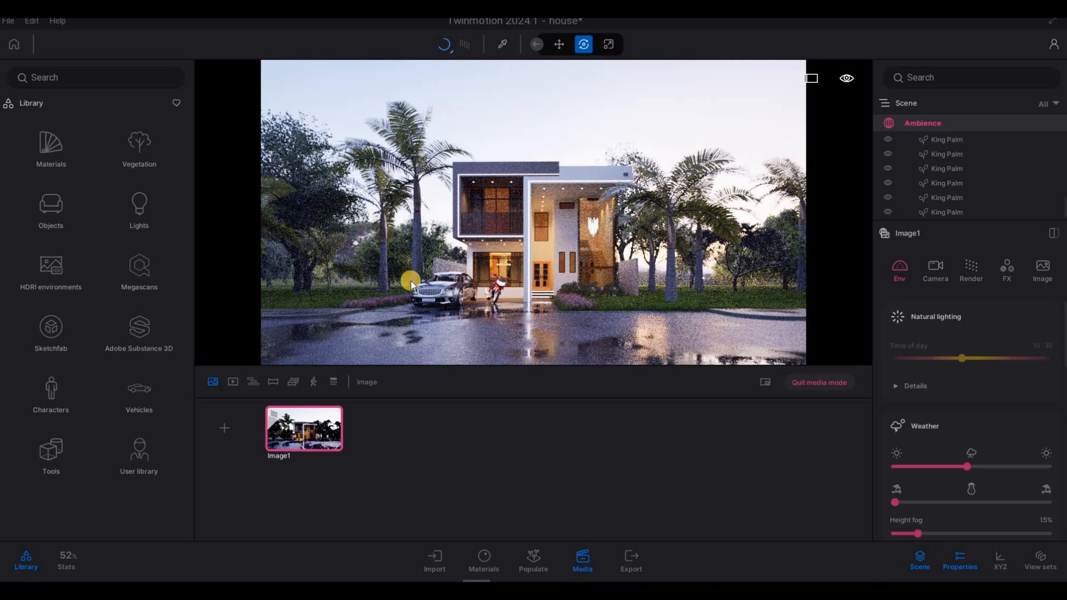
mouse_move(371, 373)
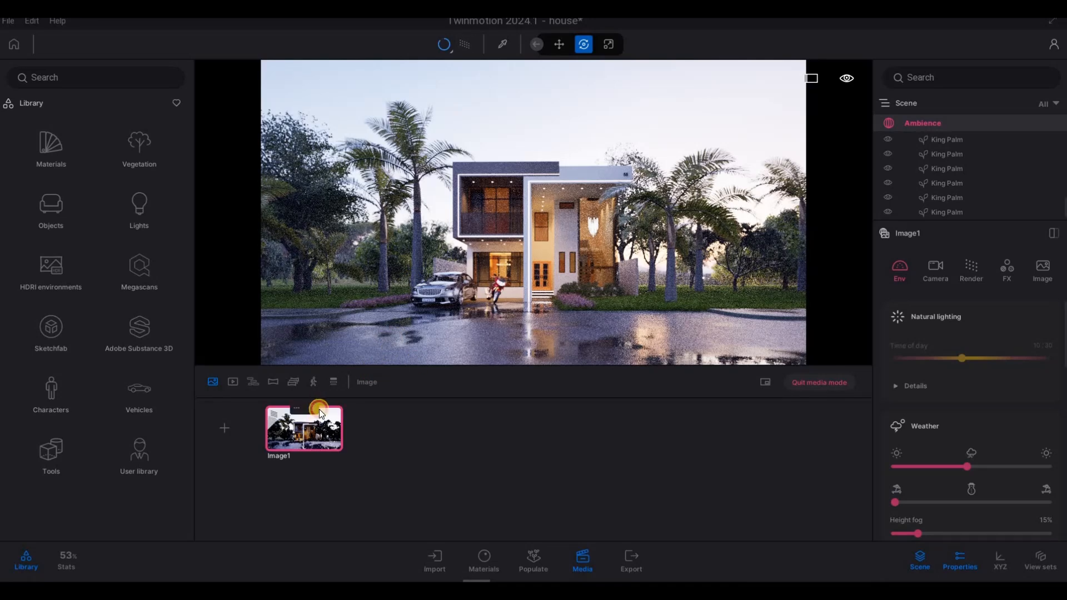
mouse_move(366, 359)
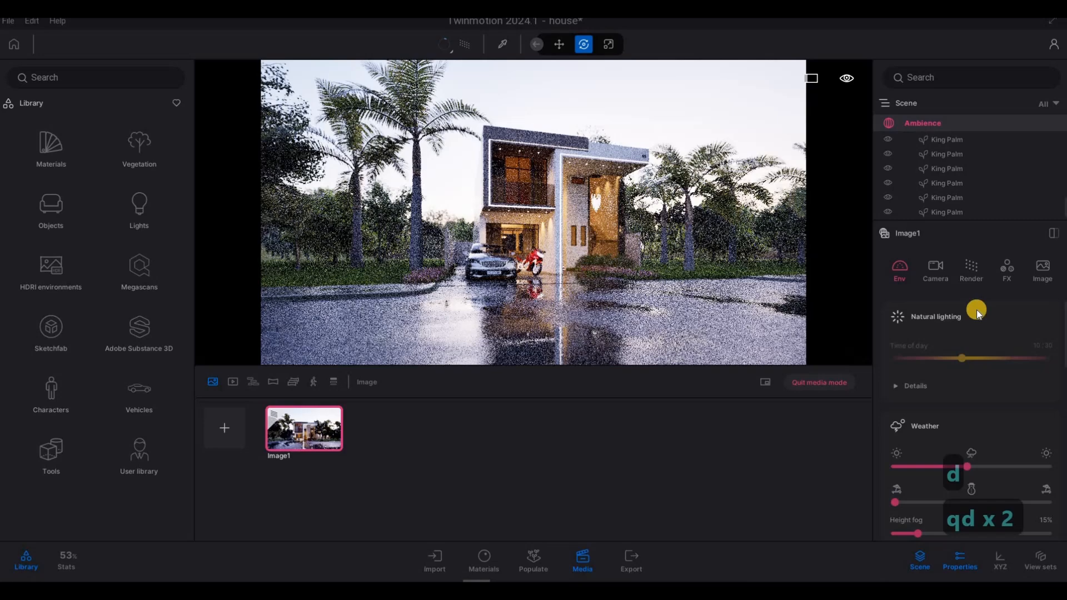
Add Image2 and orbit to an angled front-left corner view of the house.
click(224, 427)
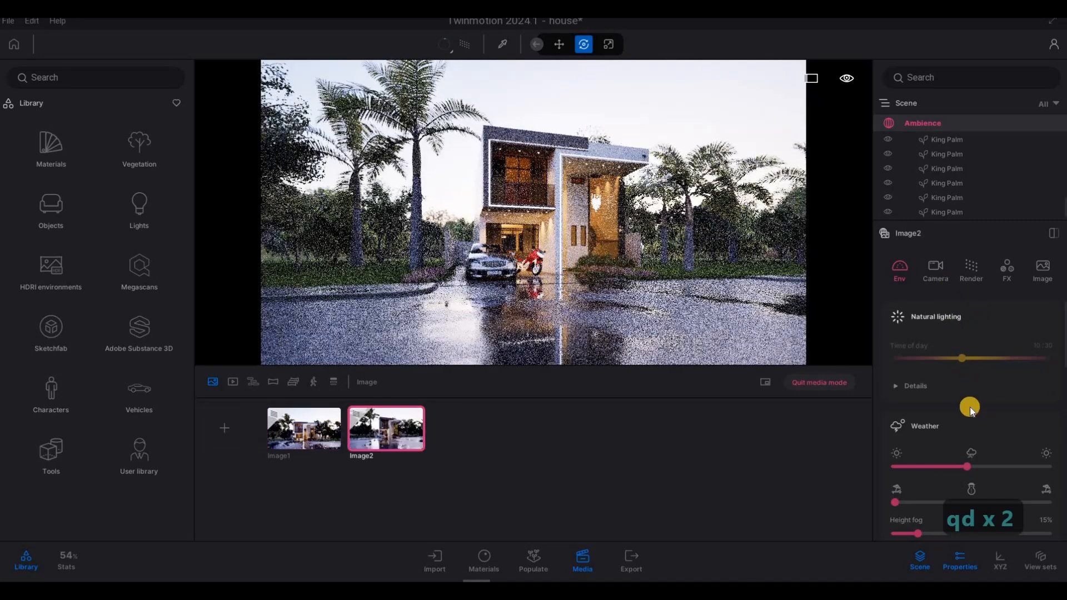
click(934, 269)
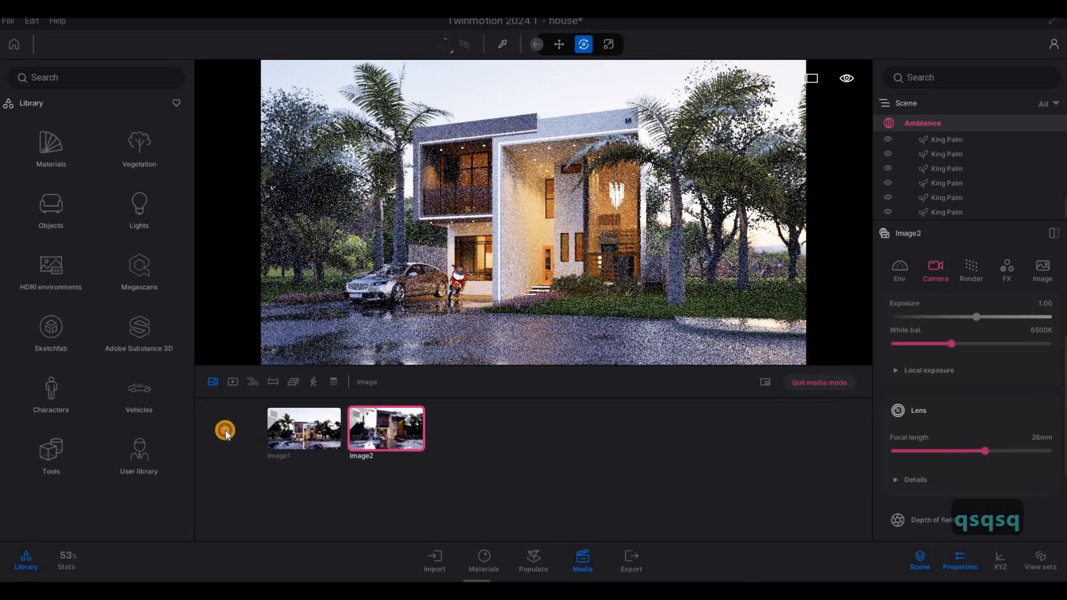
Add Image3 as a distant wide view and Image4 as a closer frontal view.
click(224, 429)
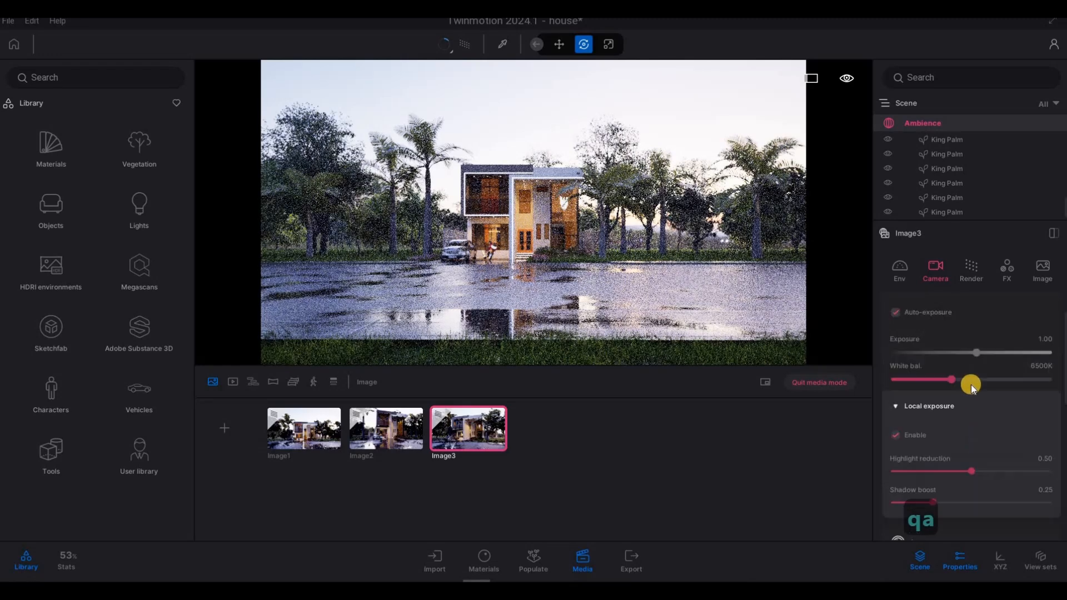
scroll(down, 3)
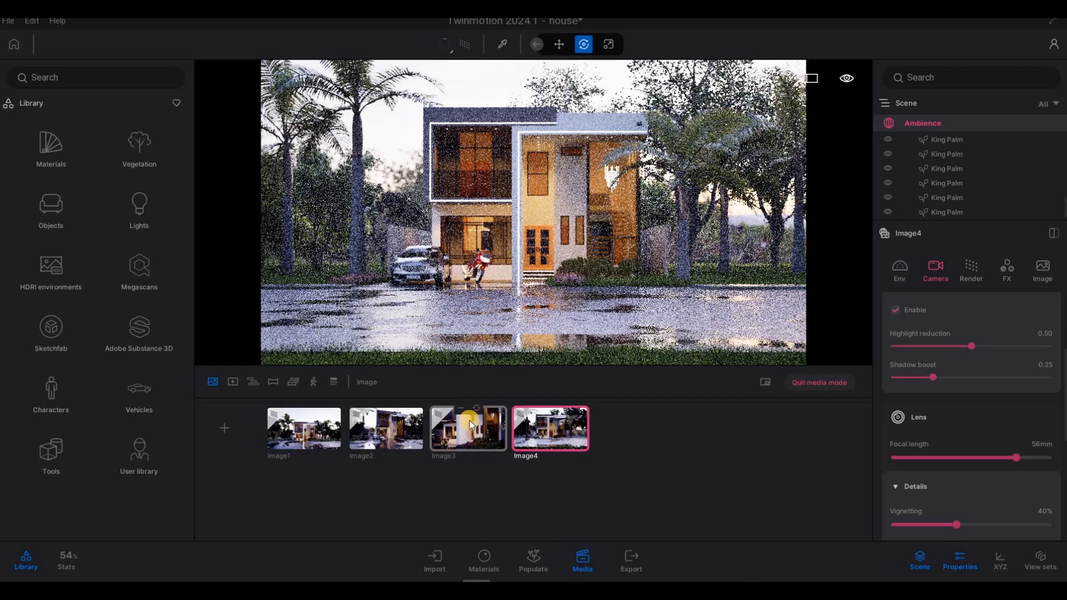
Review Image3, Image4 and Image2, then return to Image1's front view.
click(468, 429)
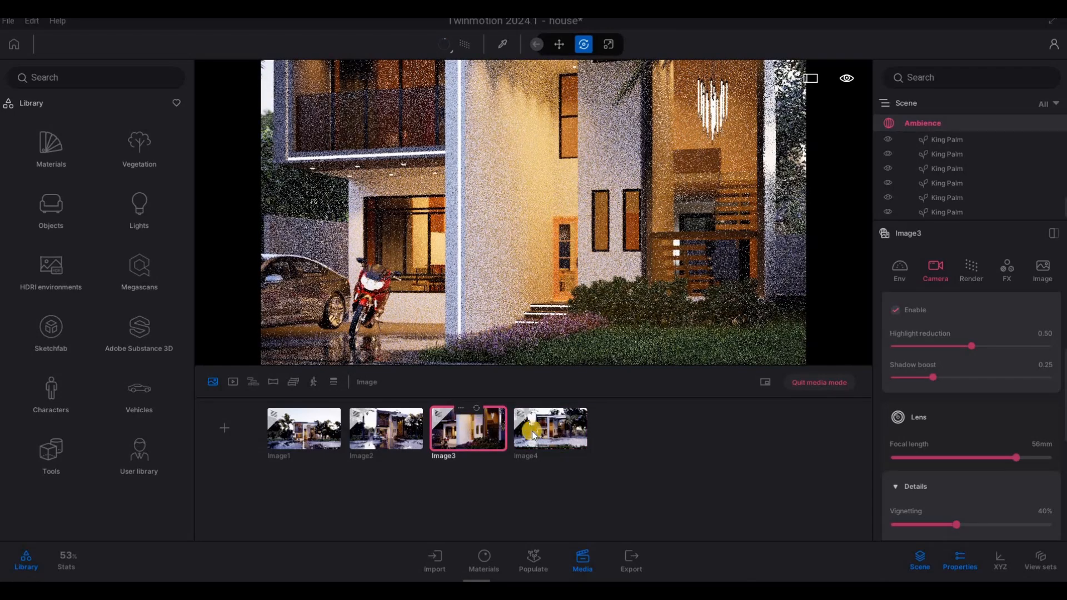
click(550, 429)
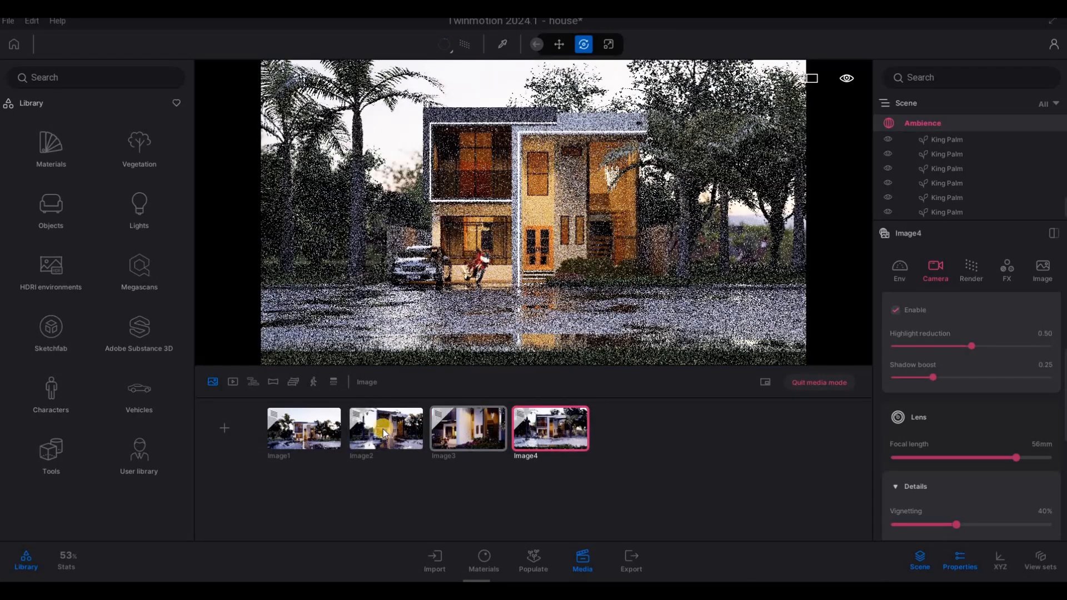
click(385, 429)
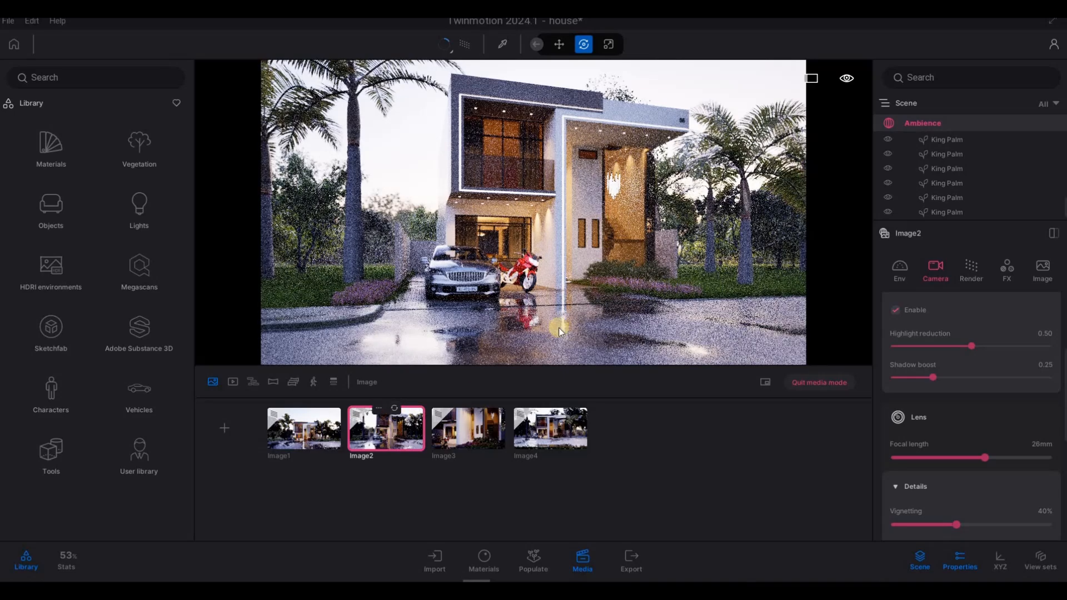
click(303, 427)
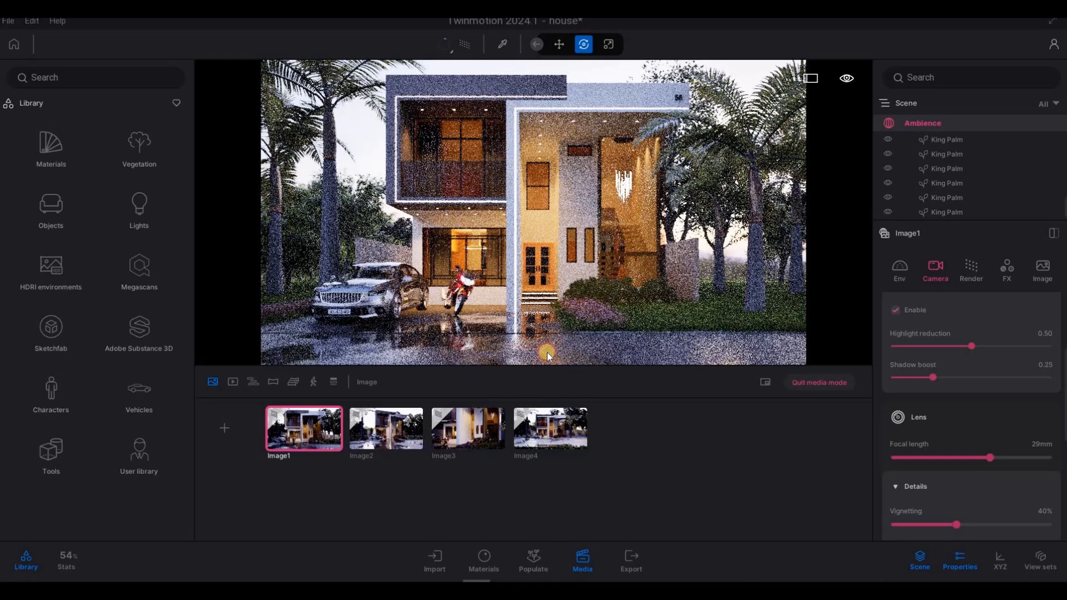
Reframe Image3 to show the whole house from a corner, then adjust Image1 and Image2.
click(468, 429)
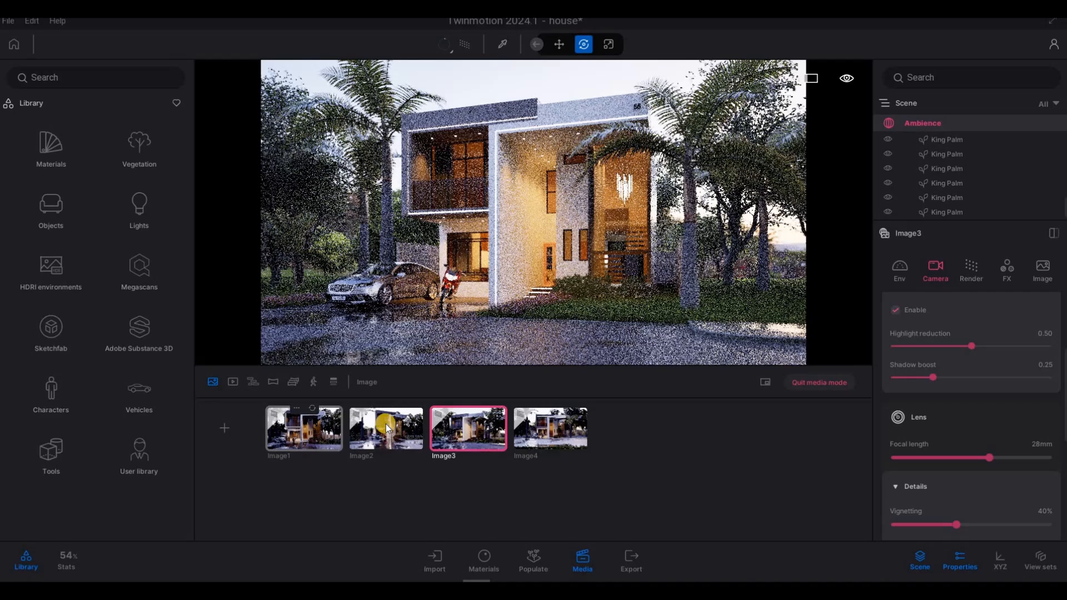
click(303, 428)
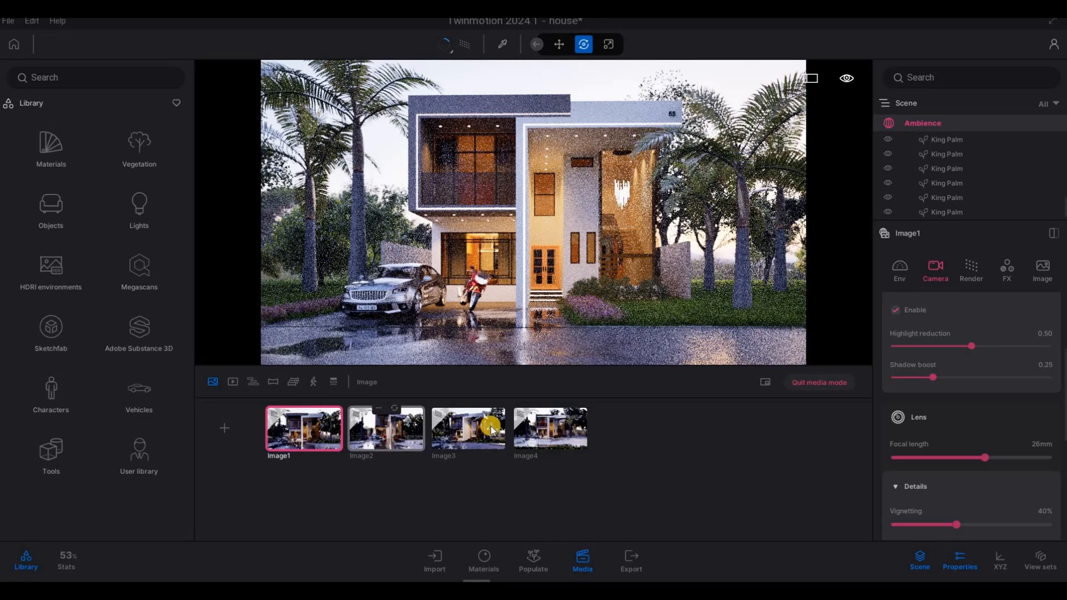
click(385, 428)
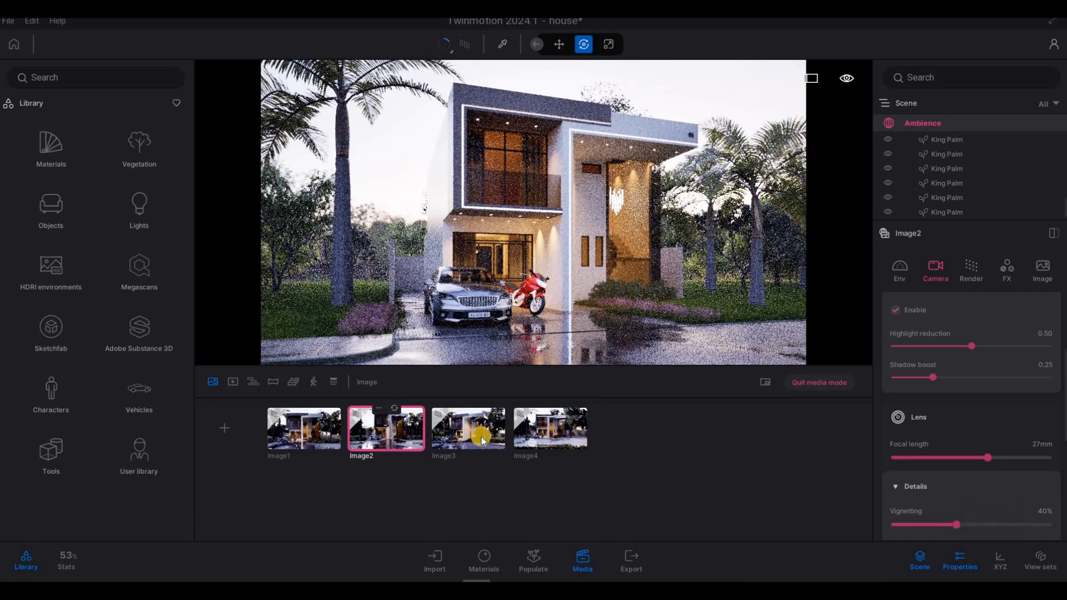
Check Image3 and Image4's distant frontal view, then leave the still editor.
click(468, 429)
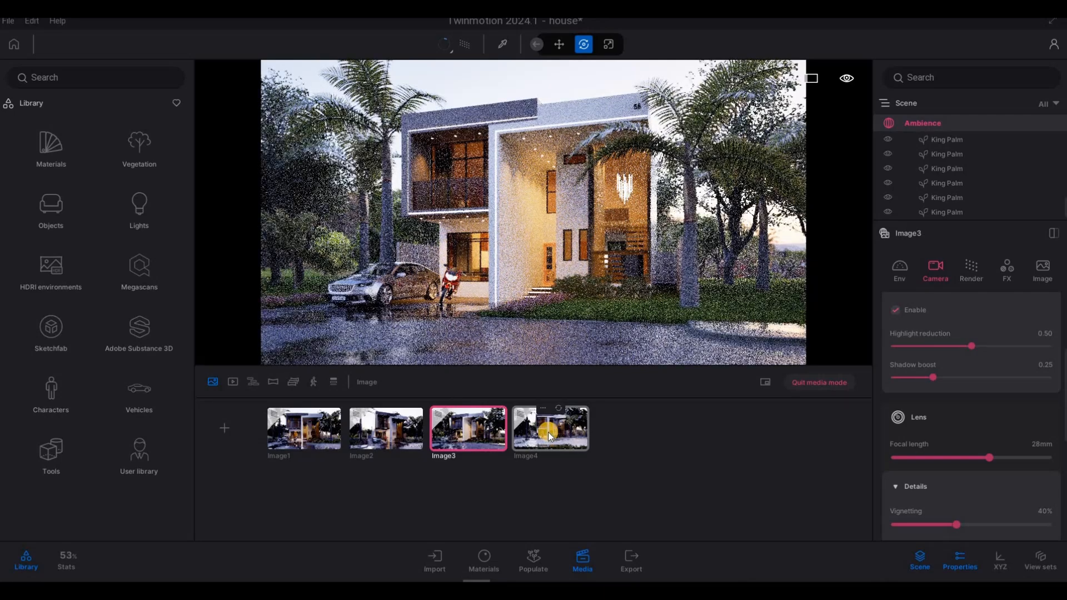
click(550, 429)
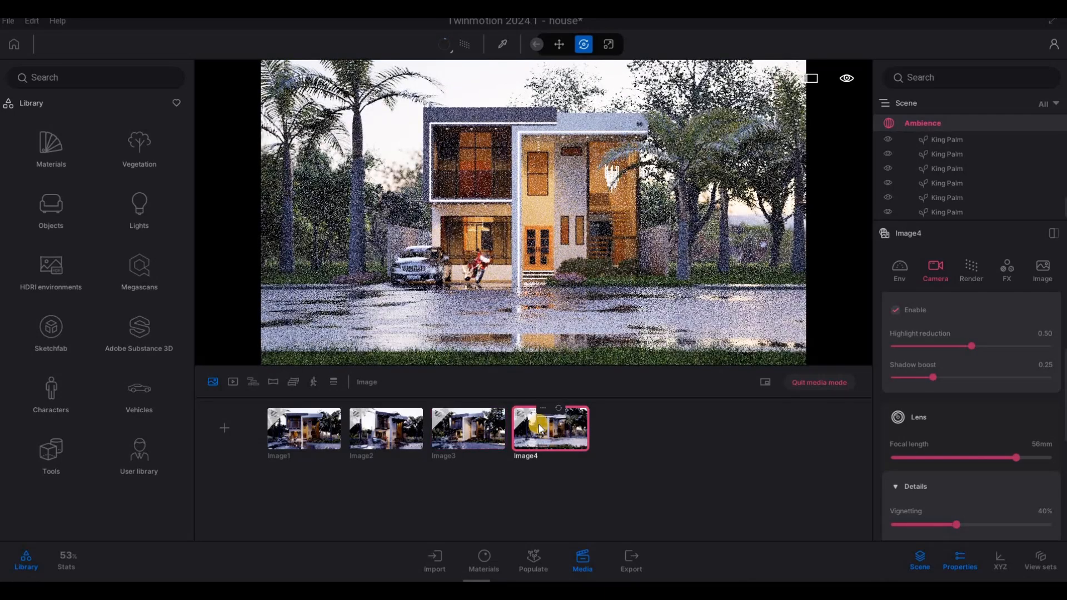
key(Escape)
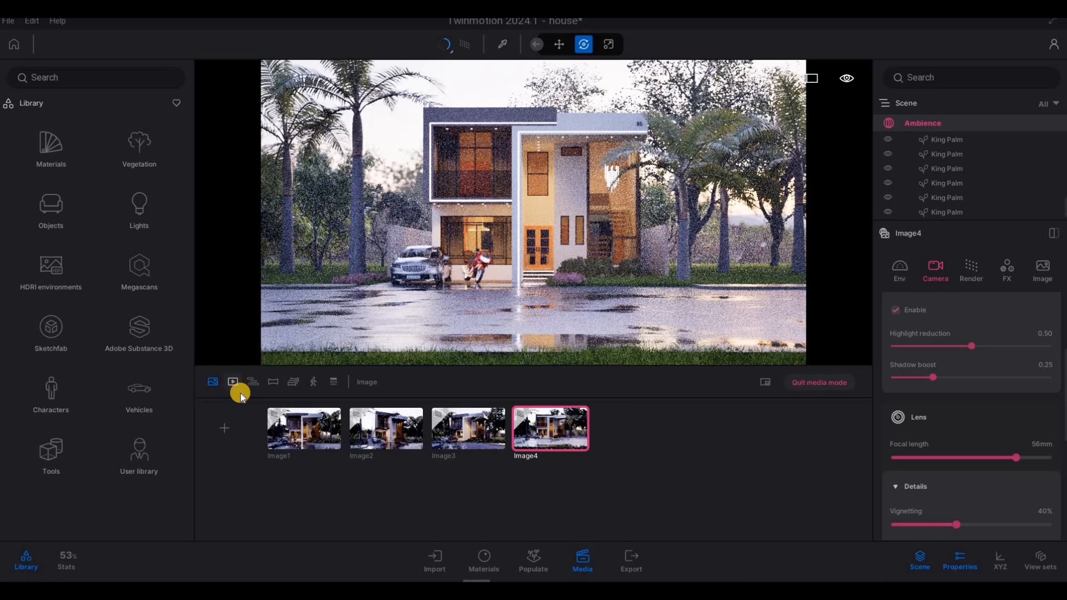
click(232, 381)
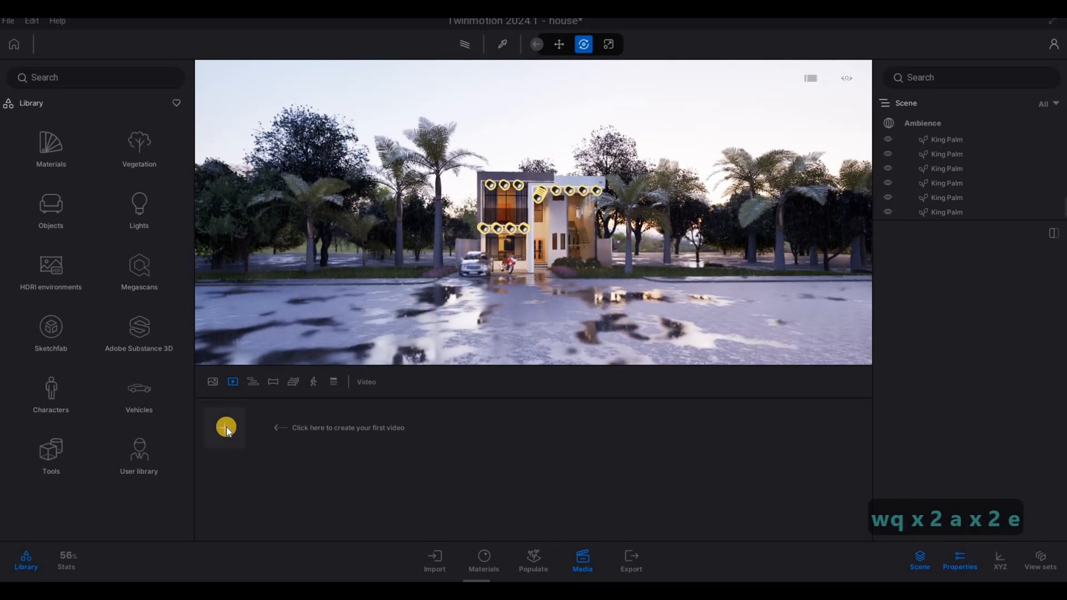
mouse_move(226, 427)
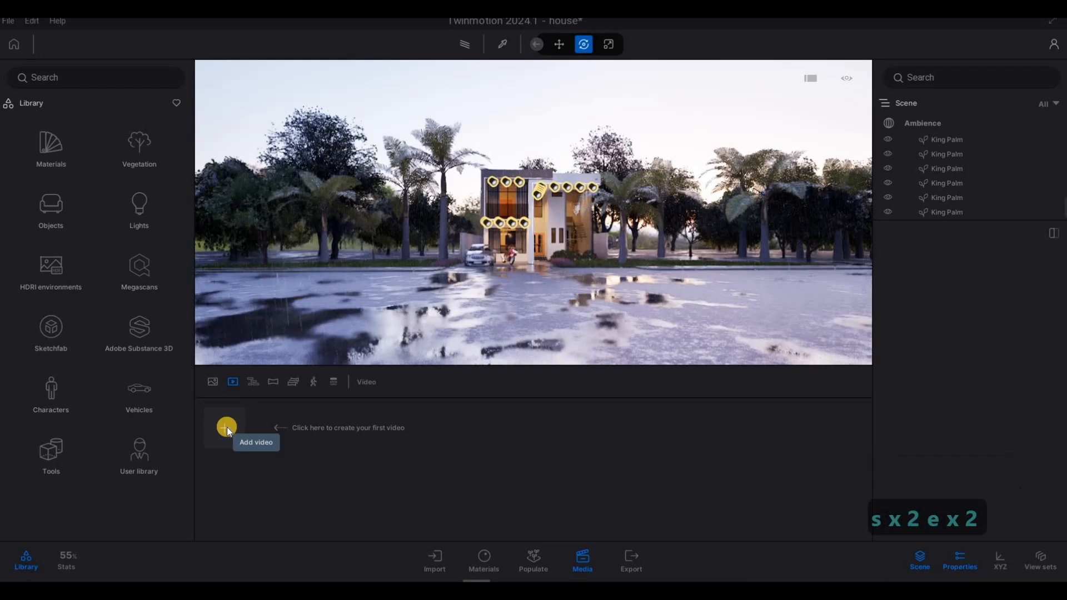
Create Video part01 and give it a second camera keyframe of the house.
click(226, 427)
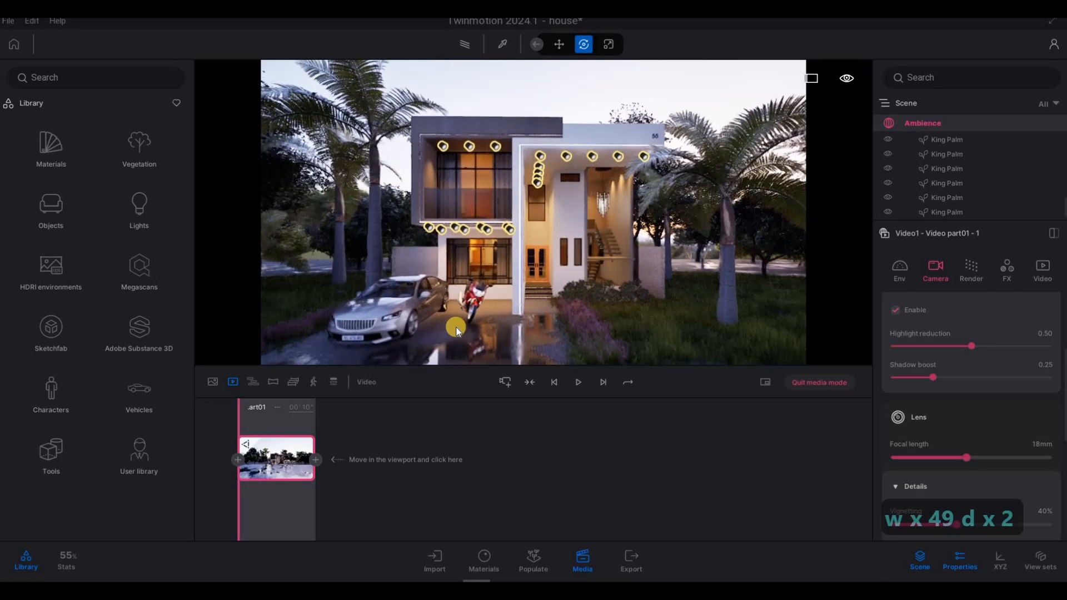
click(314, 458)
text(7)
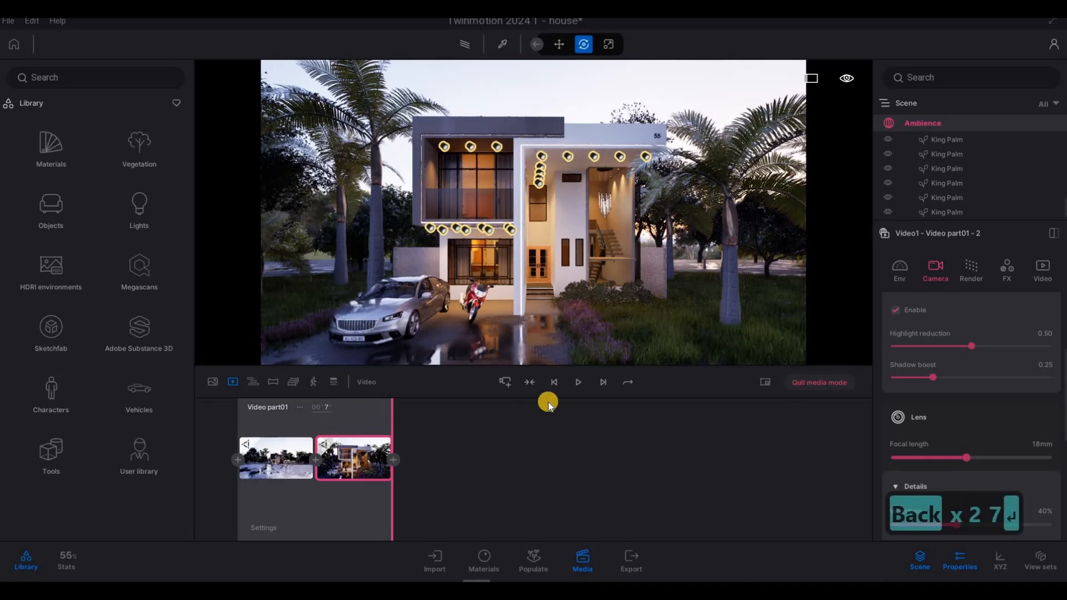
Rewind and play back video part01 to preview its two shots, then stop.
click(577, 382)
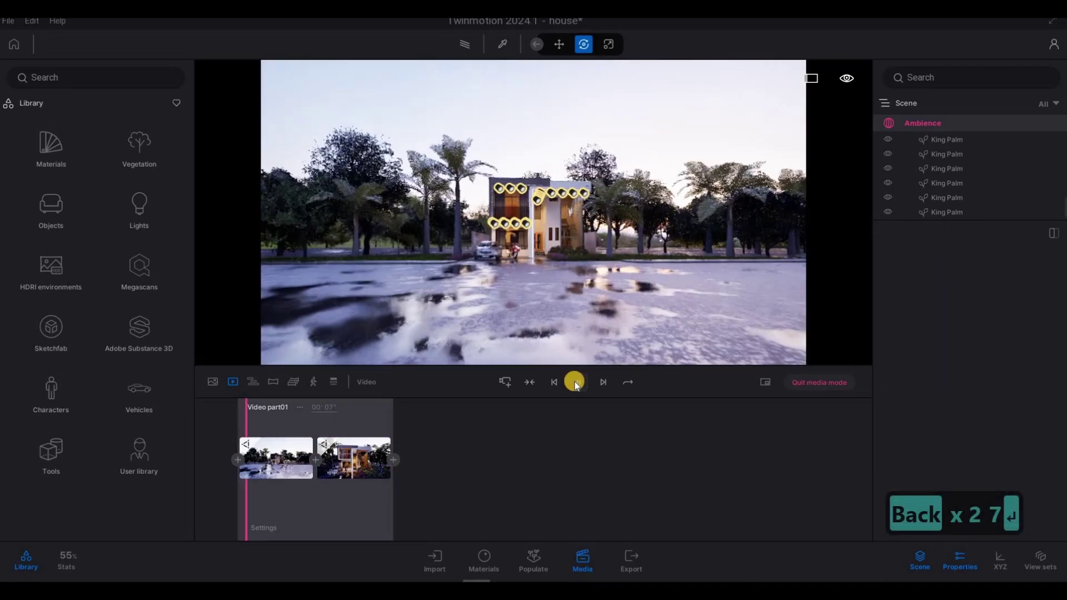
click(573, 381)
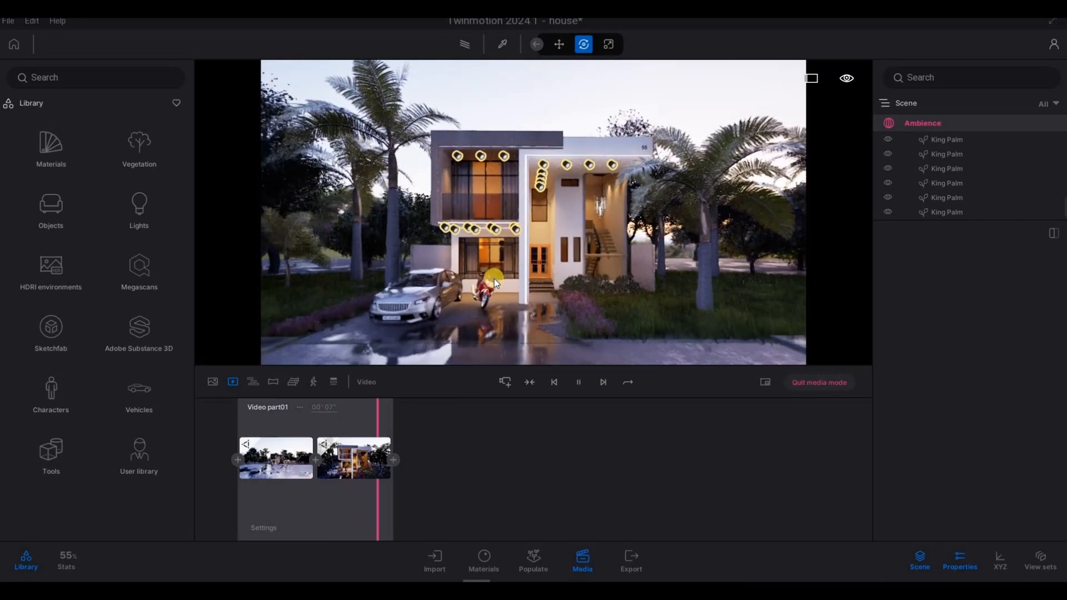
click(578, 382)
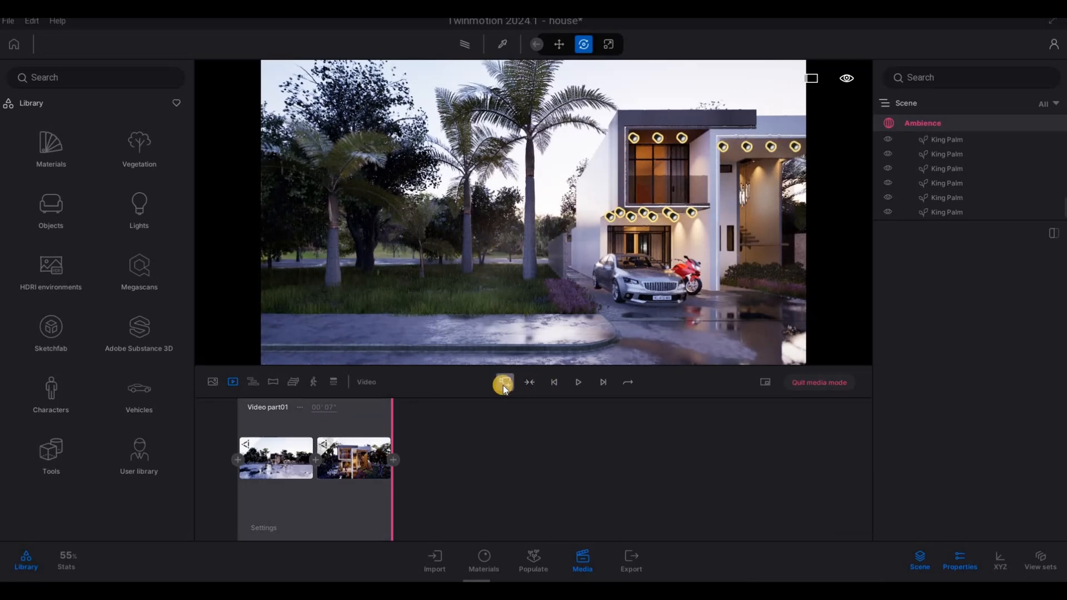
Build part02 with two close upper-storey shots and begin part03 with a side view.
click(502, 381)
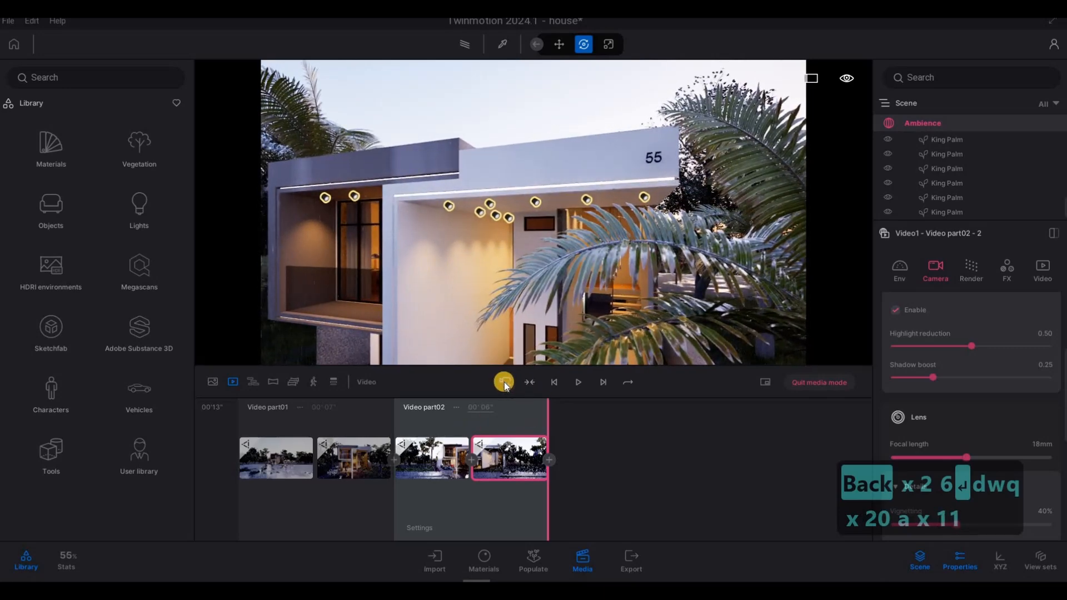
click(503, 381)
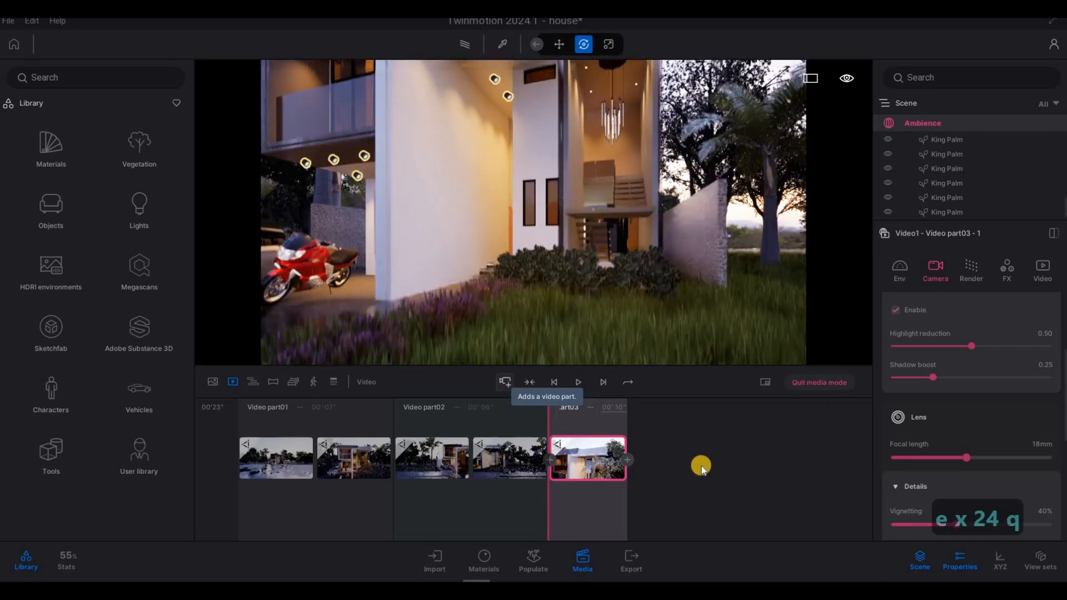
Complete parts 03 and 04 with two keyframes each and start part05 on the house.
click(627, 460)
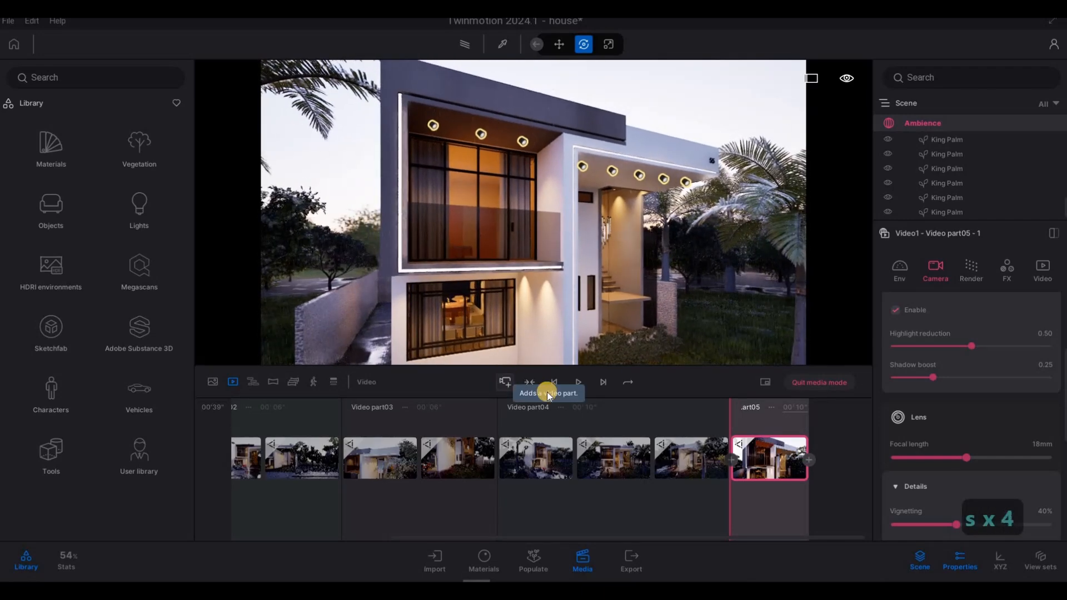
click(576, 382)
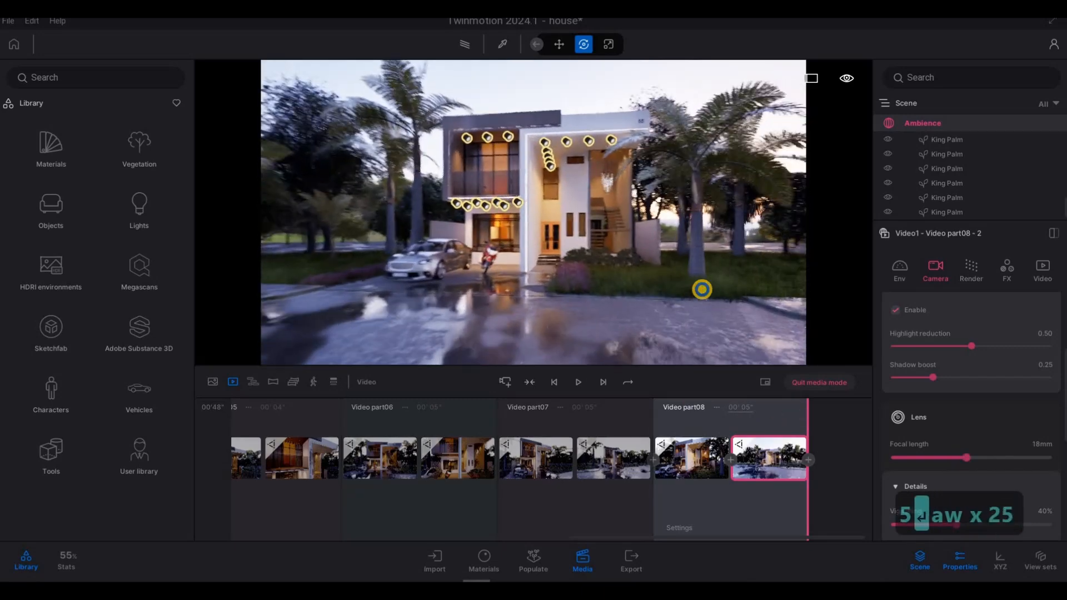
Extend the showreel through part08, finishing as Video1 at Full HD 1920×1080.
click(502, 381)
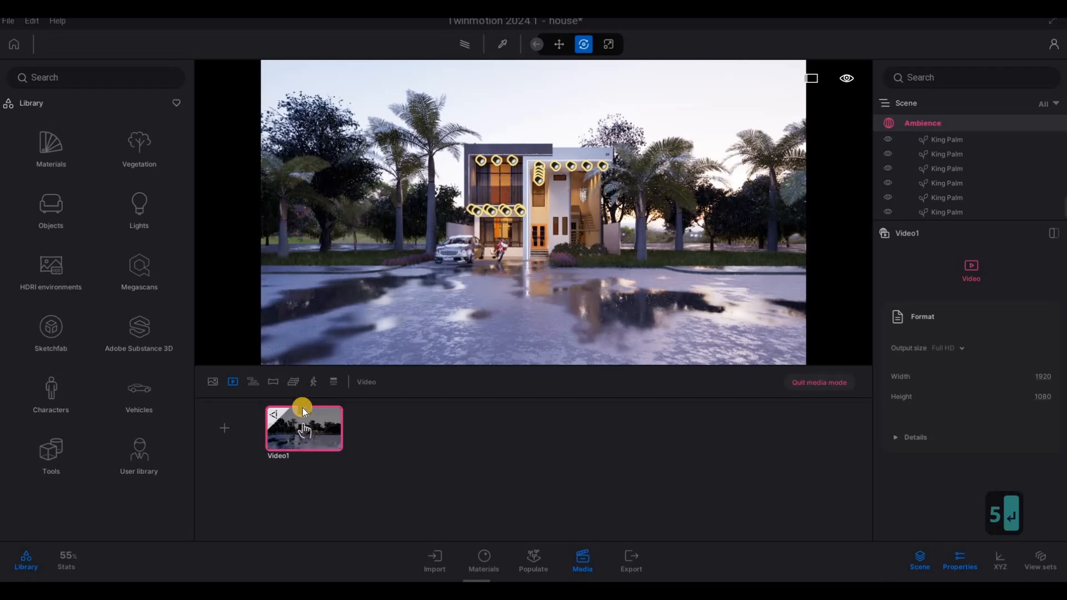
Rename Video1 from its context menu in the Media video list.
right_click(303, 427)
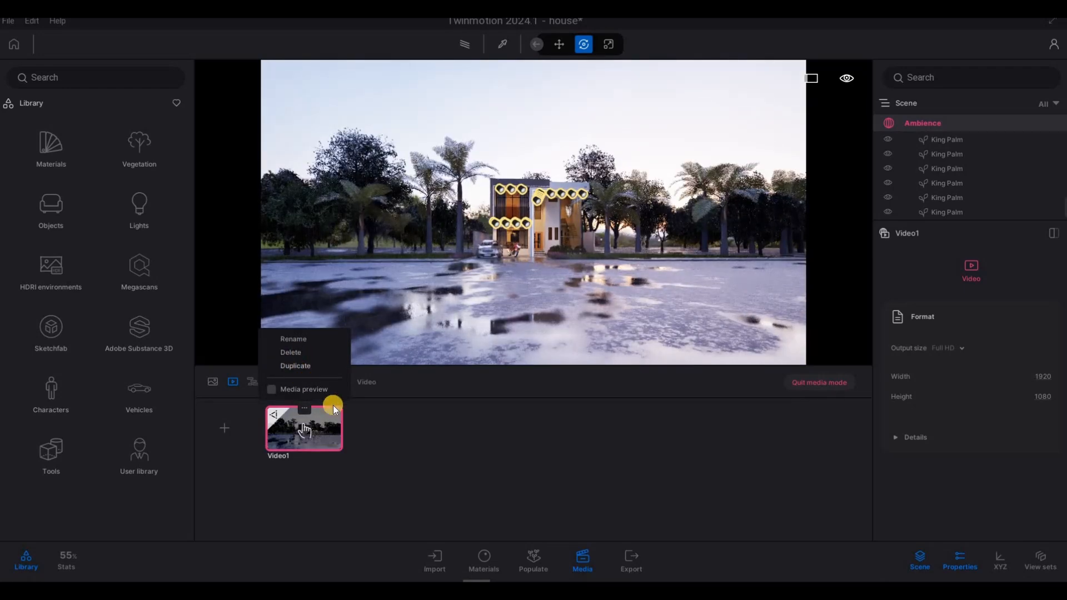
click(296, 365)
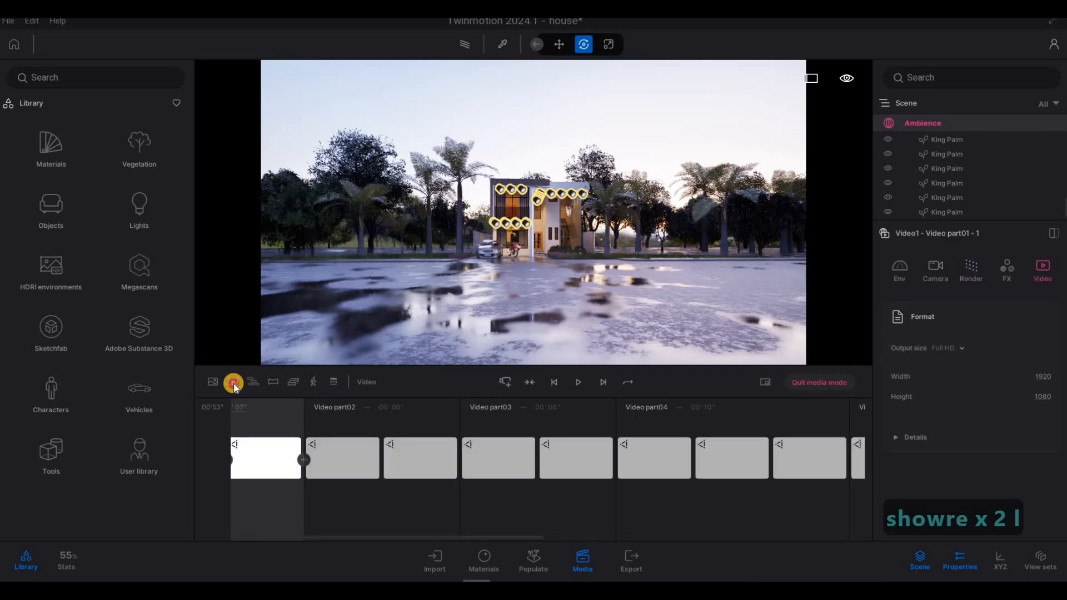
Return to the video overview and select the next shot of the shorts video.
click(233, 381)
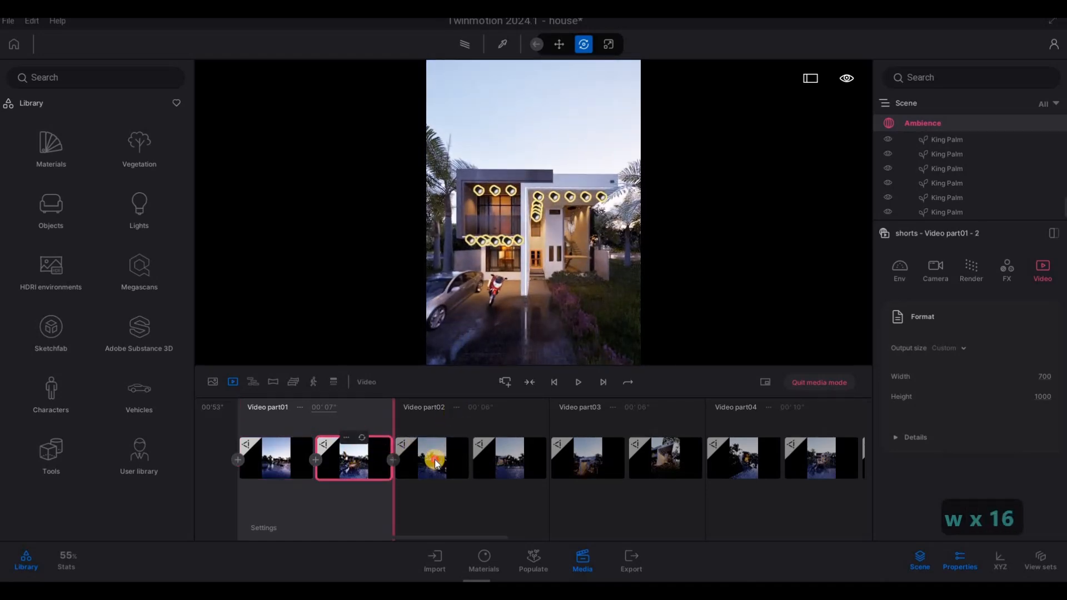
click(432, 457)
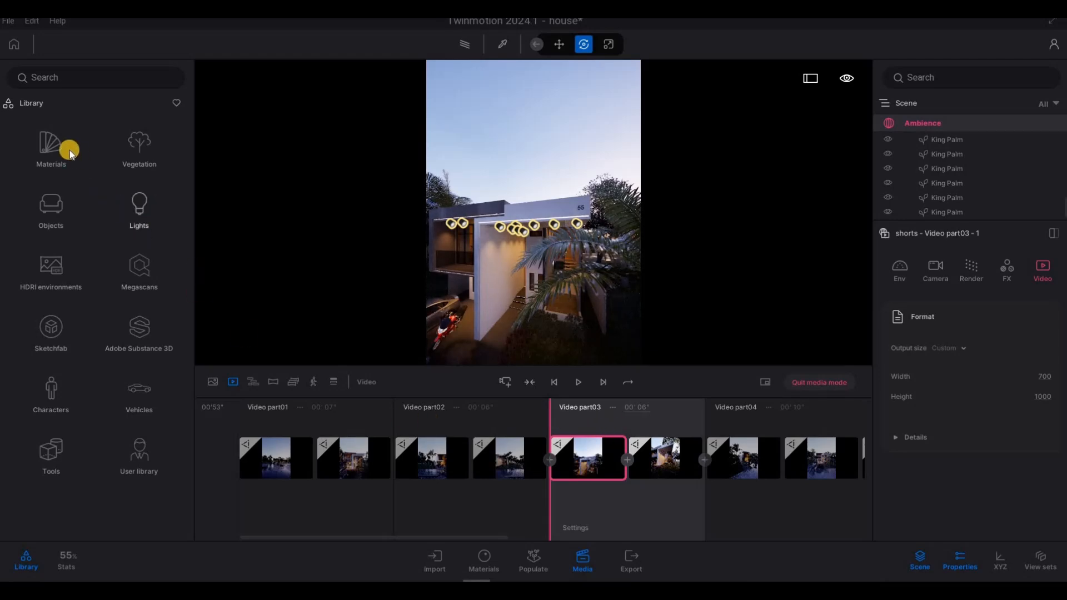
mouse_move(61, 126)
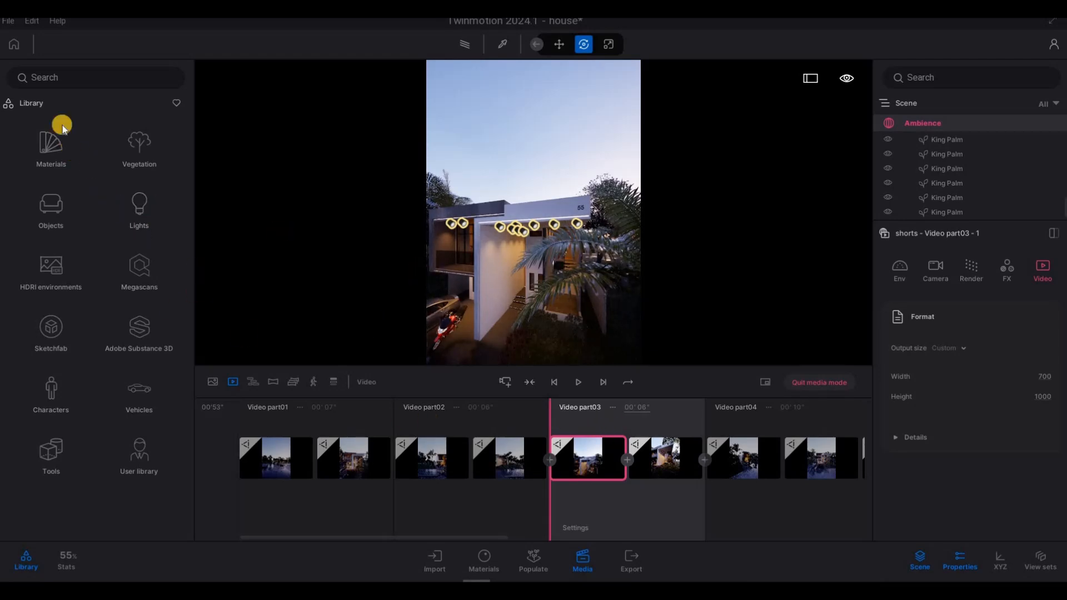
Save the house project from the File menu.
click(7, 20)
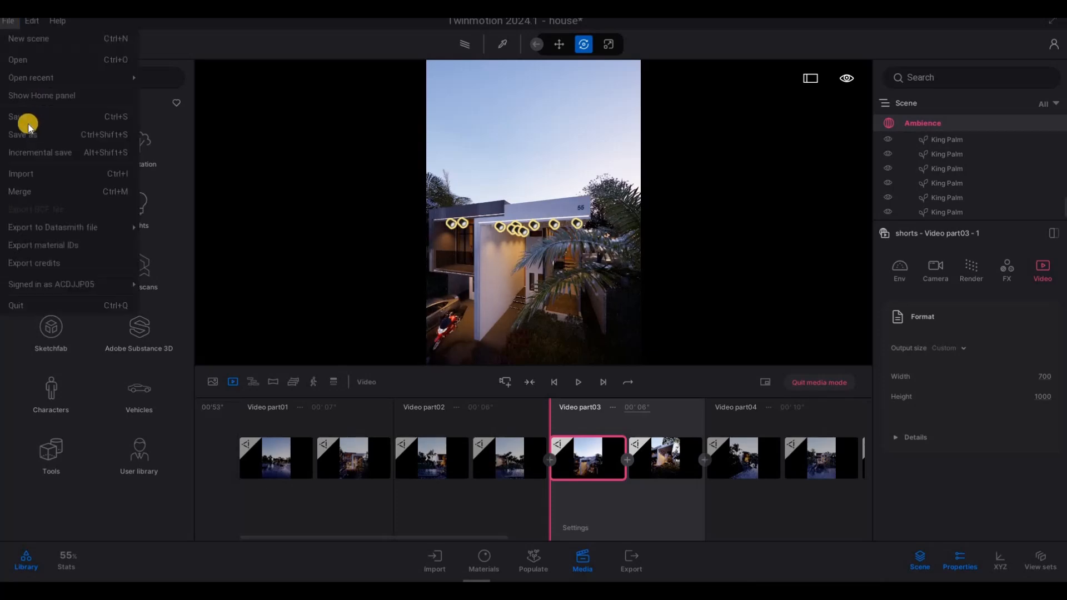
click(17, 116)
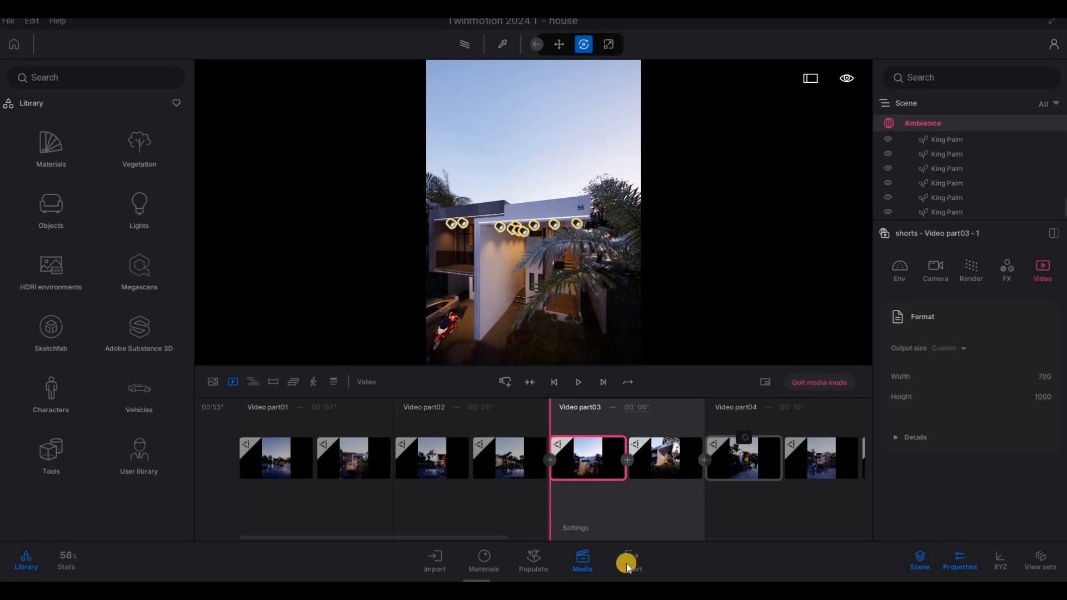
Select all videos and all four images for export, then return to the still images.
click(628, 562)
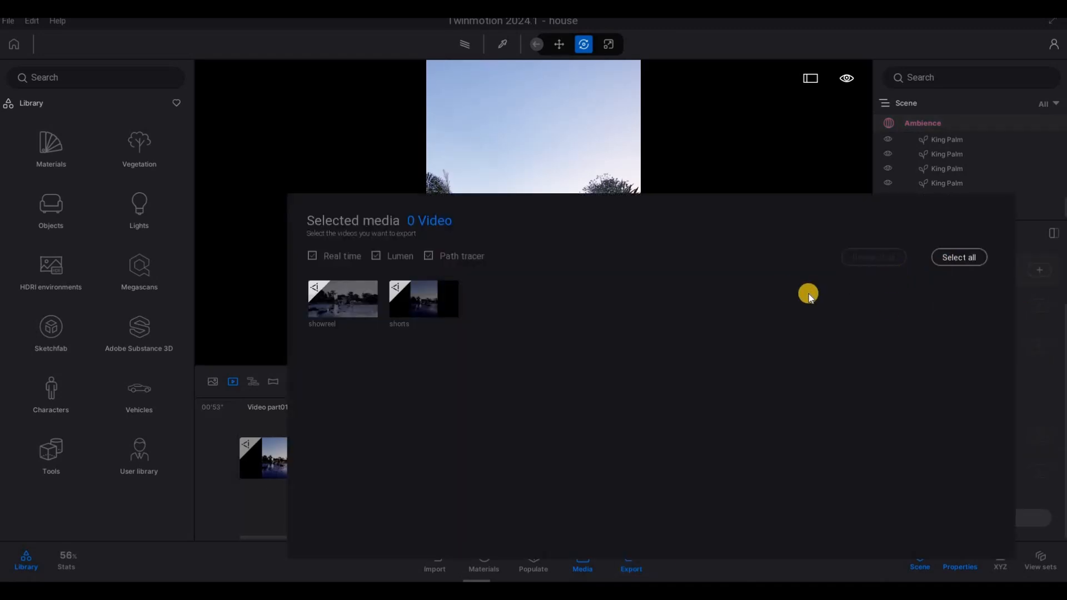
click(957, 257)
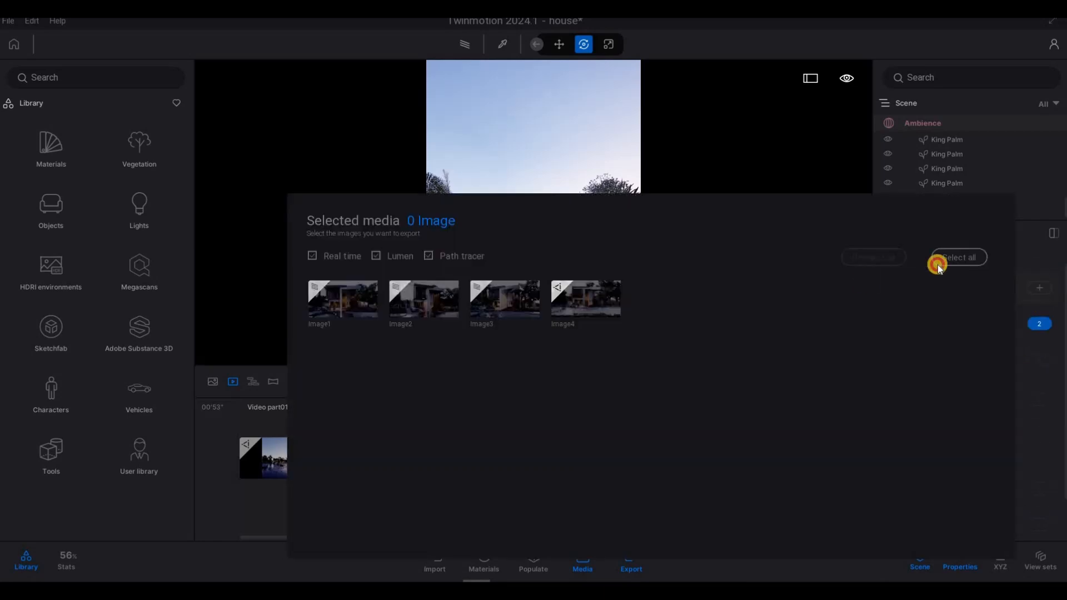
click(957, 256)
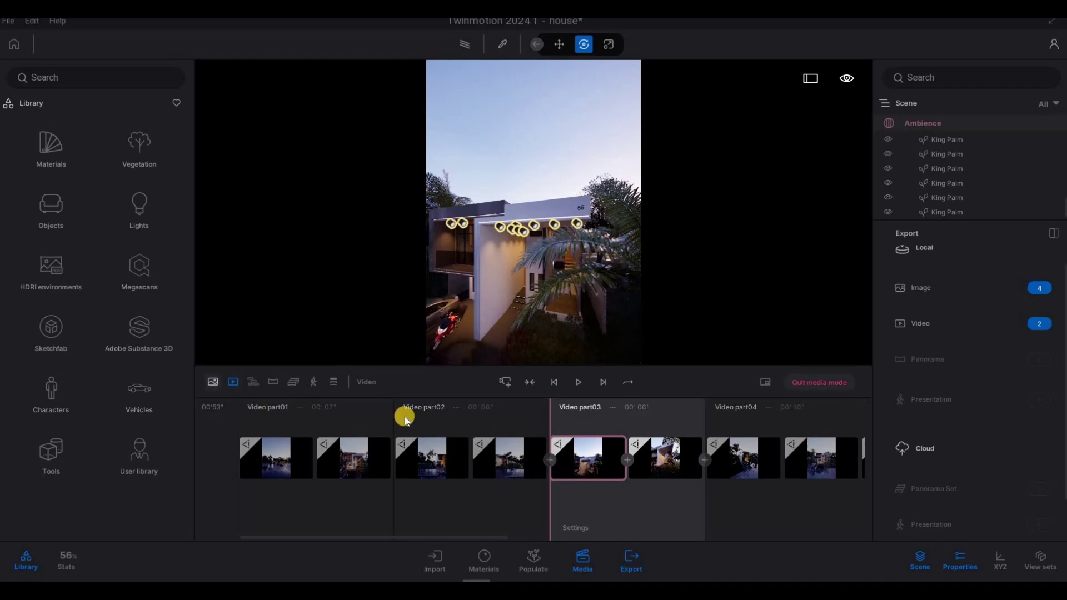
click(212, 381)
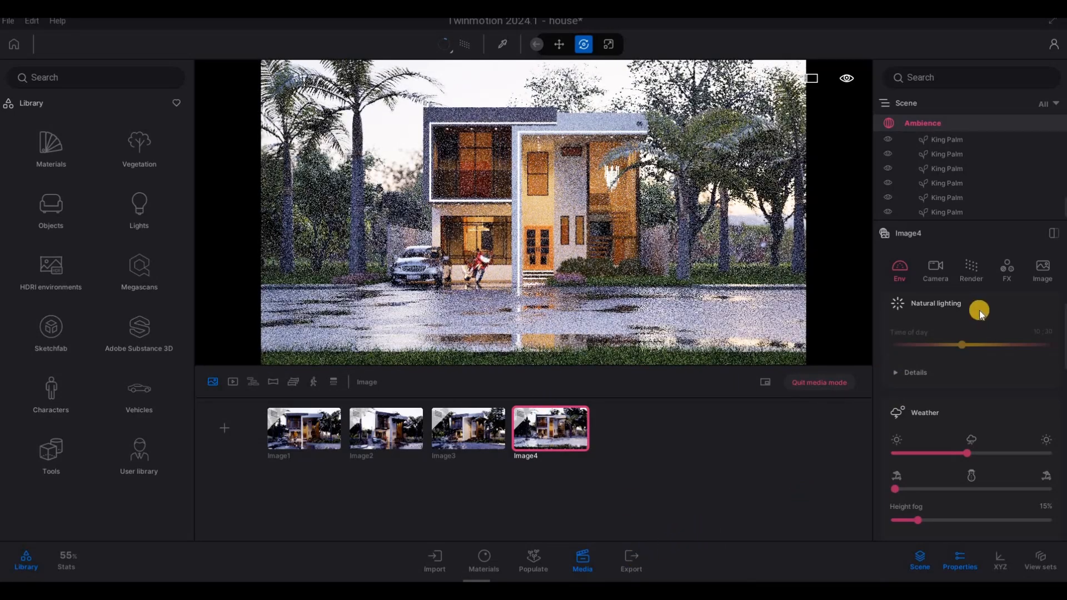
Re-check the queued stills in the Export panel and scroll to the export controls.
click(631, 560)
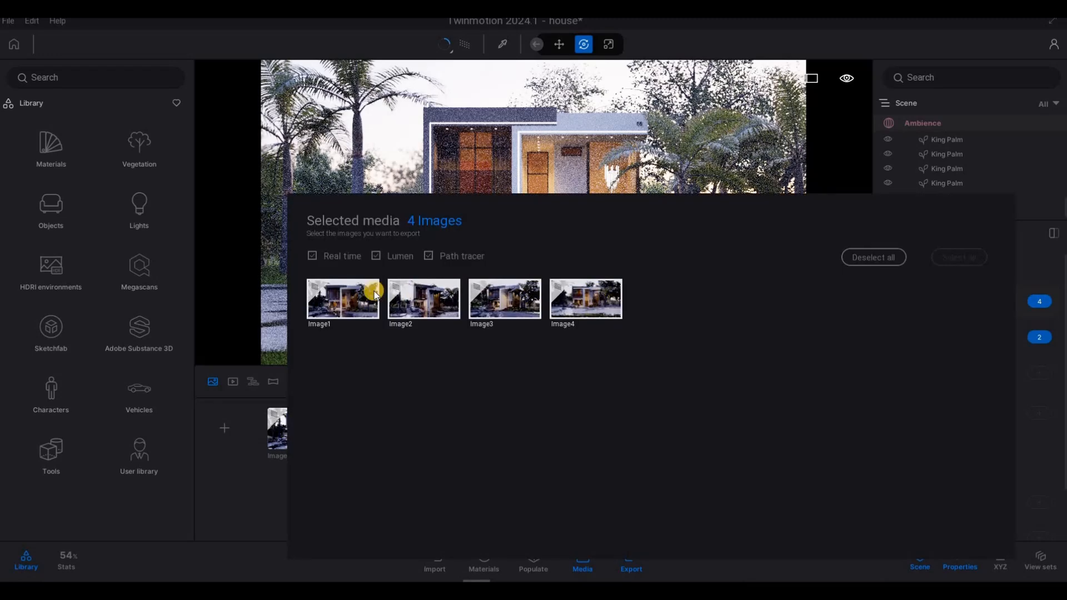
mouse_move(971, 481)
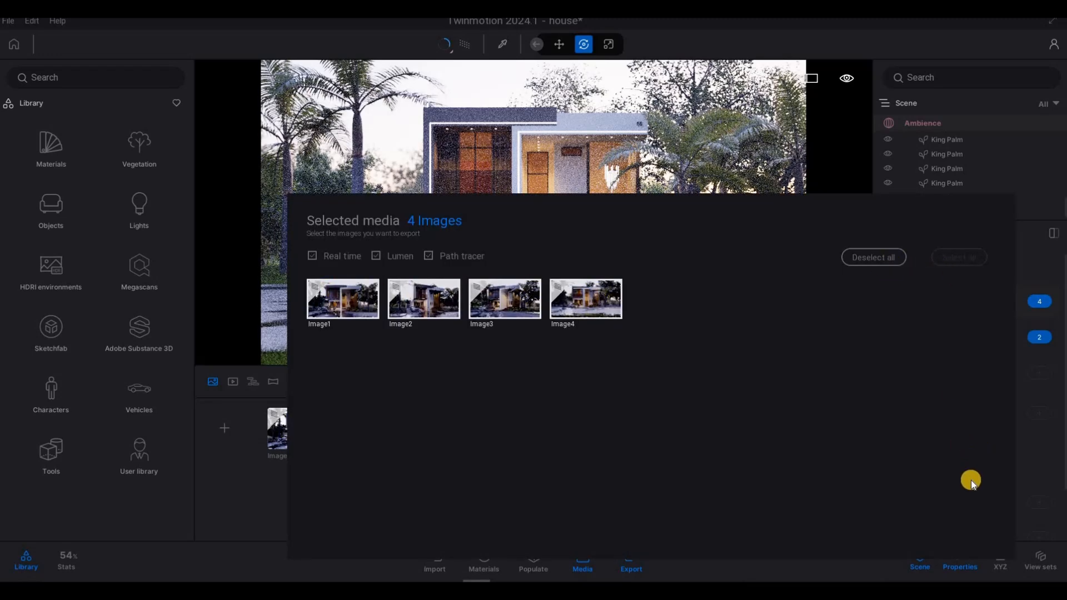
mouse_move(1034, 253)
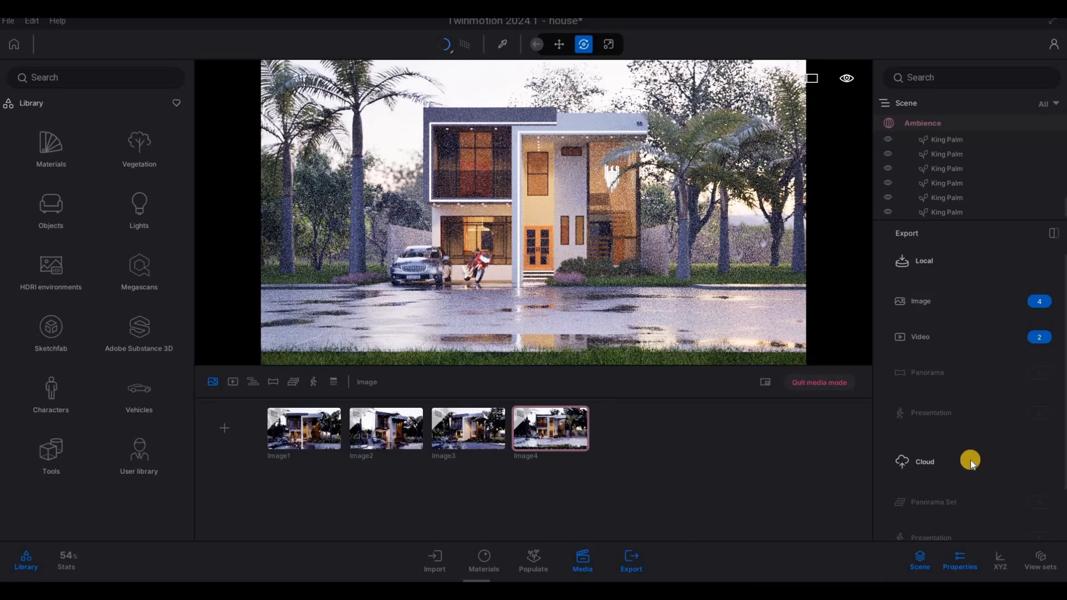
scroll(down, 3)
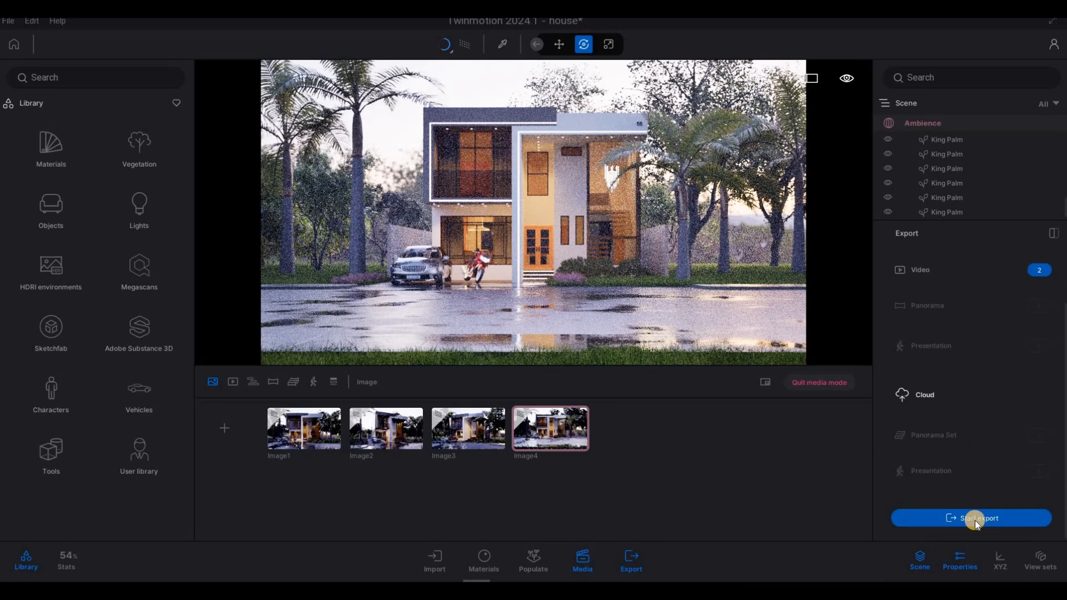
Start the export into the Thumbnail folder under the 2071 House project.
click(974, 518)
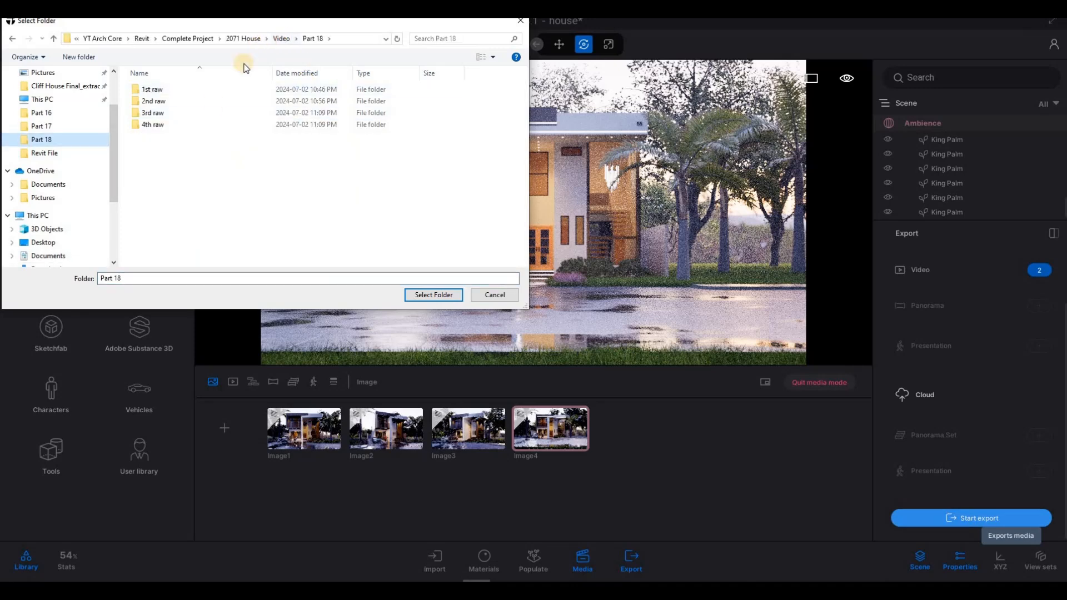
click(281, 37)
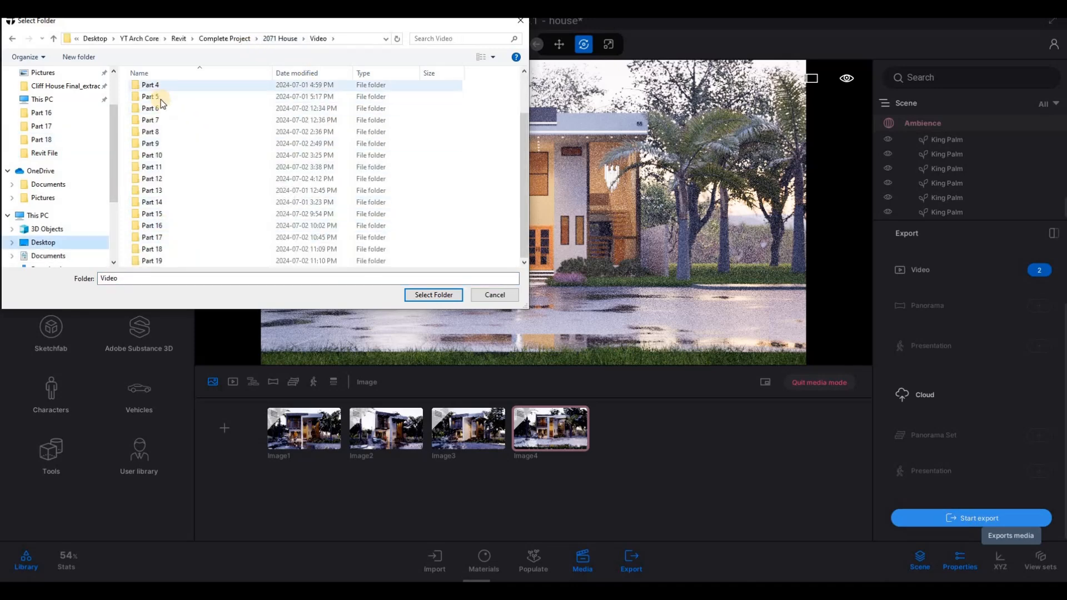
scroll(up, 3)
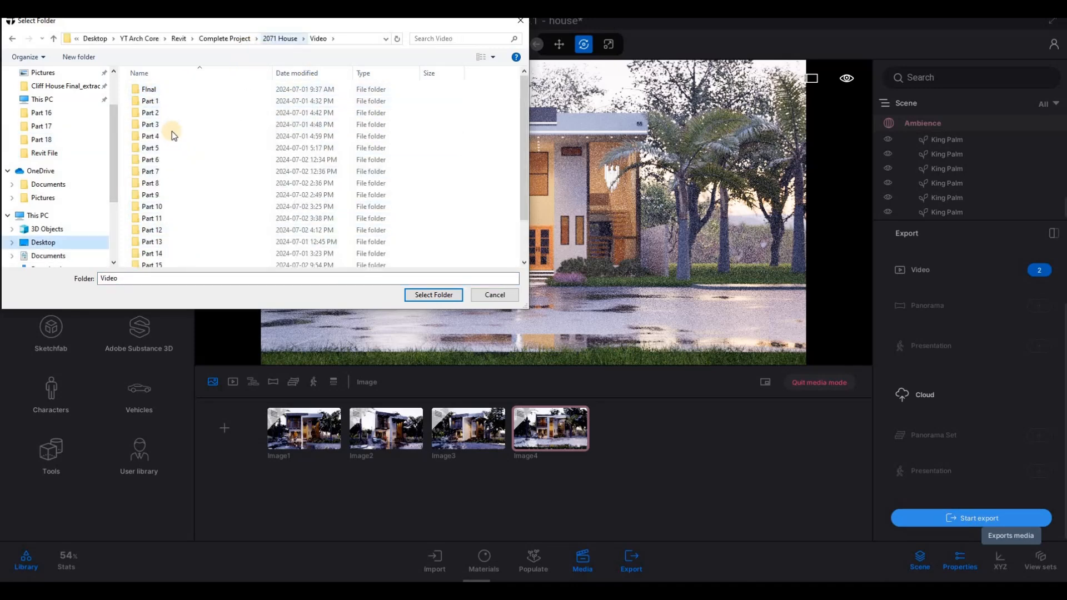
click(279, 38)
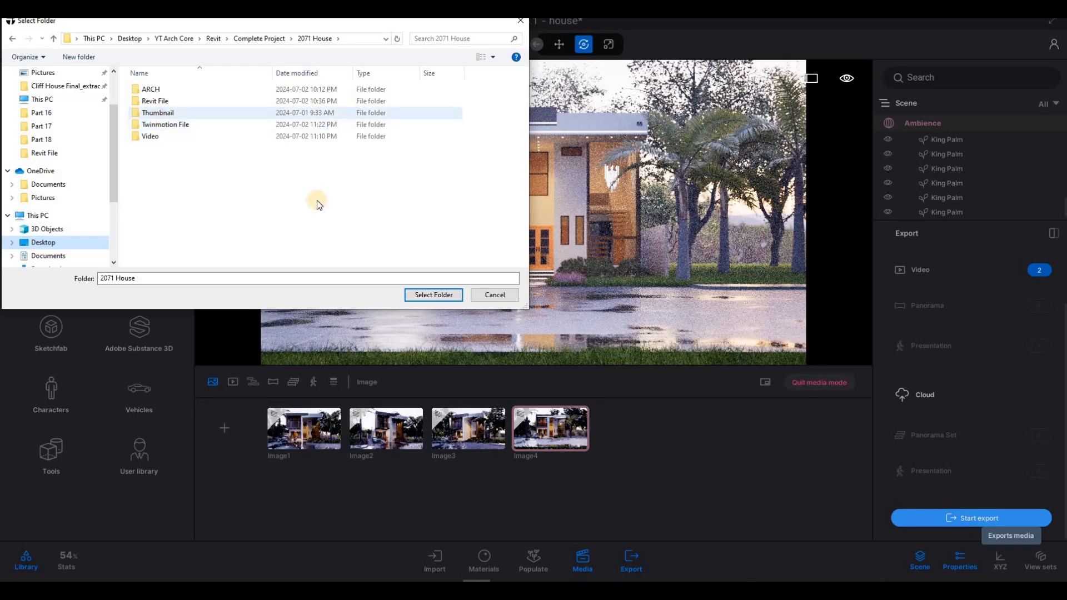
double_click(157, 112)
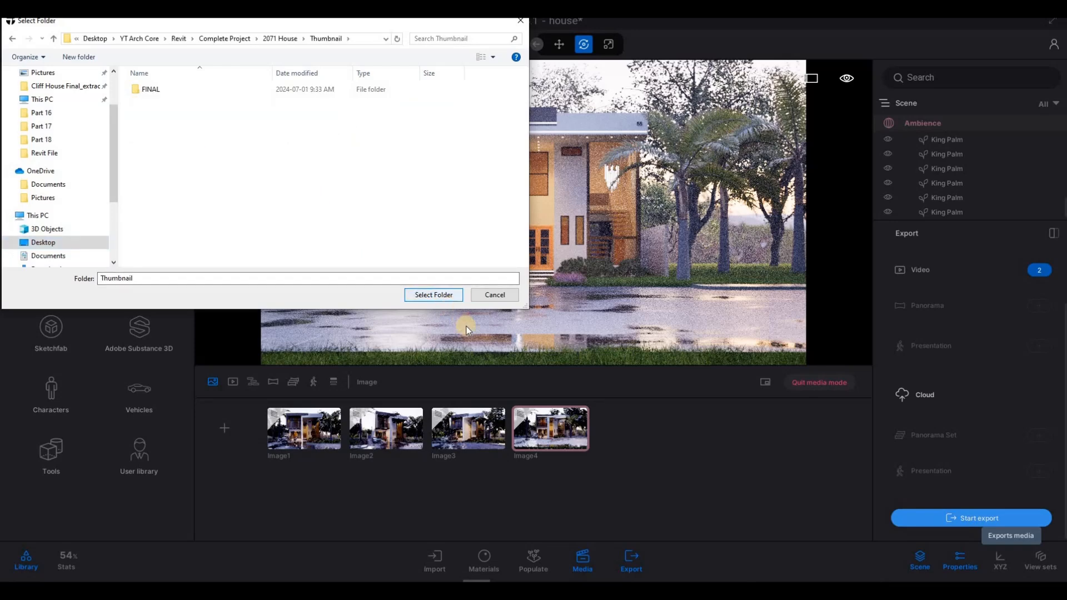
click(433, 295)
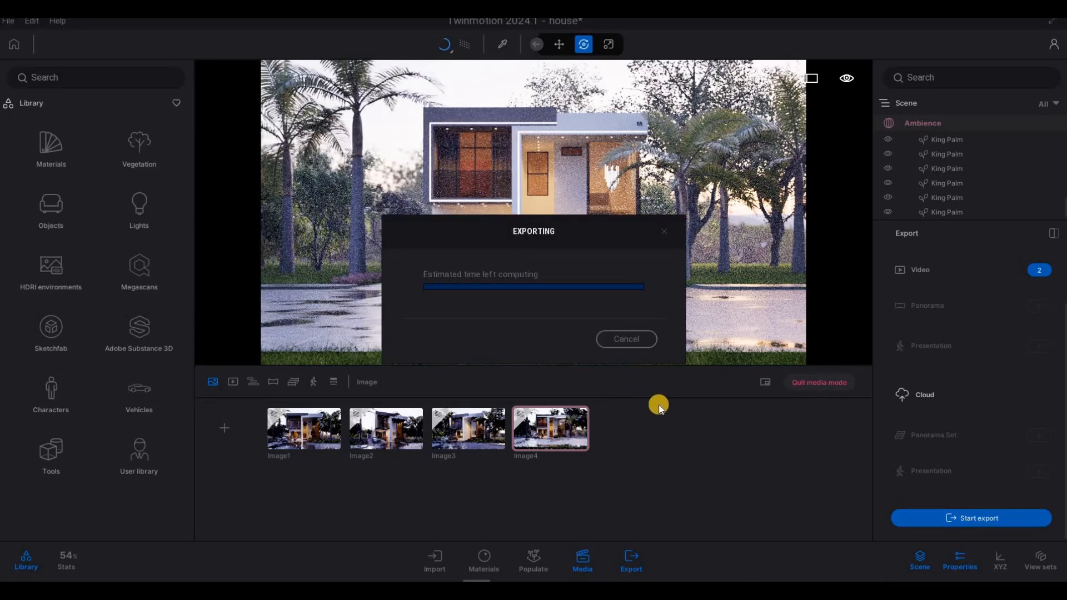